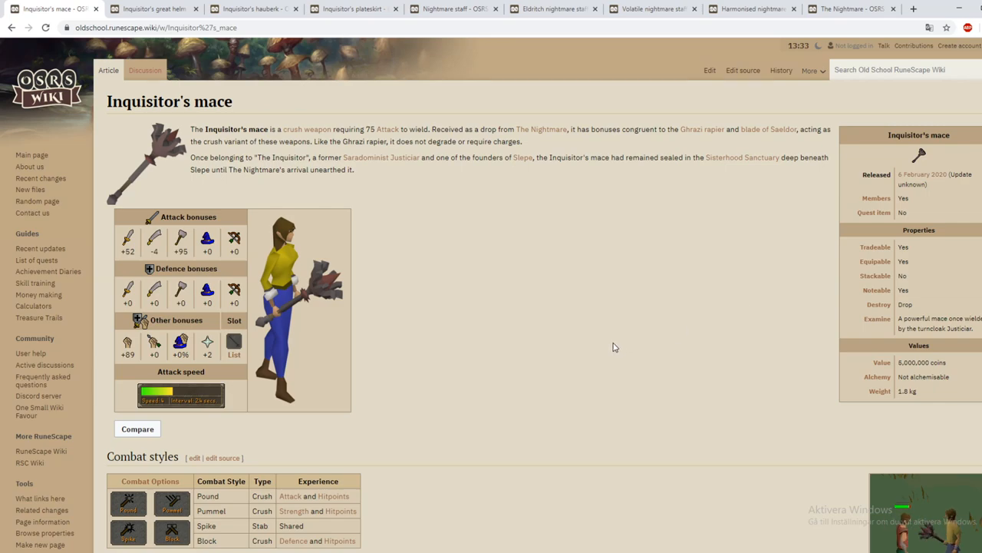
pyautogui.moveTo(479, 304)
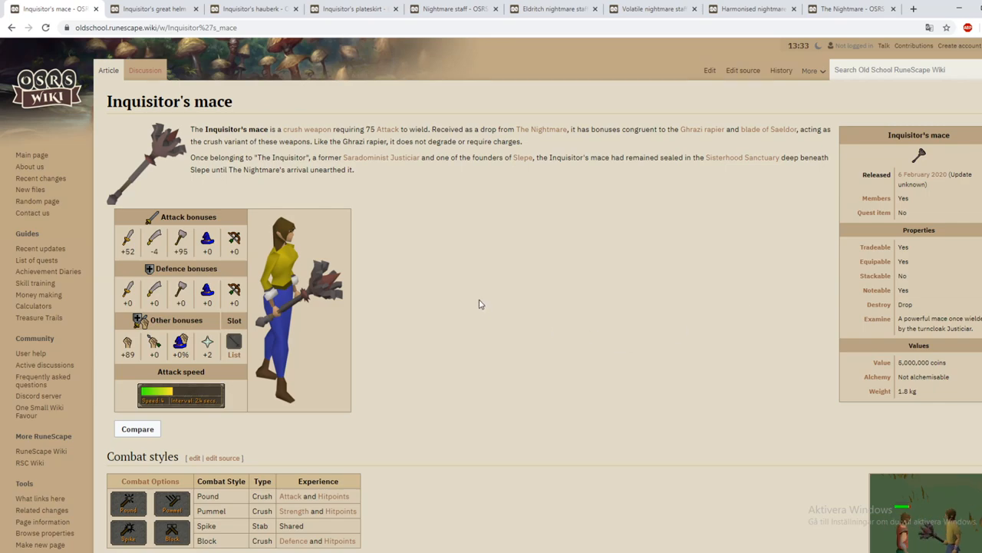
pyautogui.moveTo(464, 284)
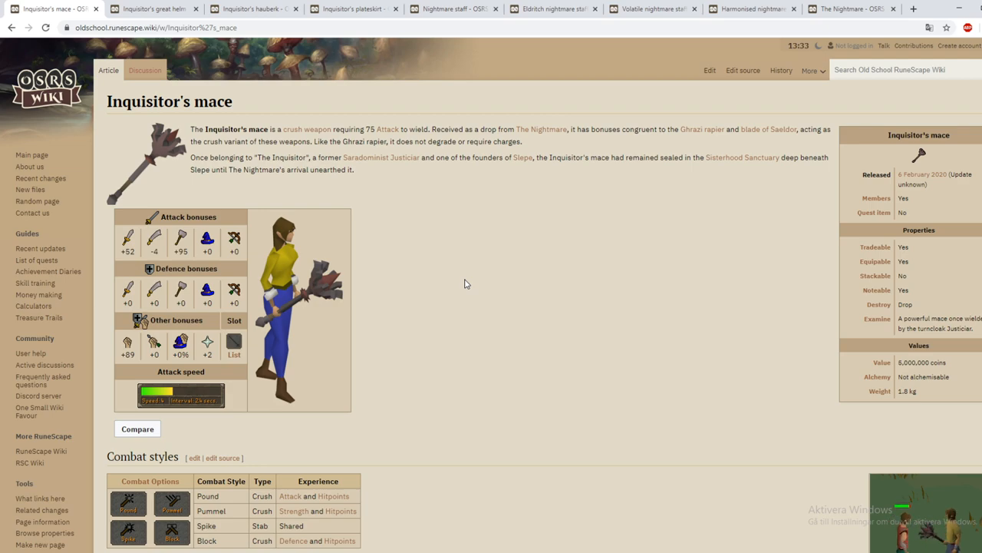
pyautogui.moveTo(491, 223)
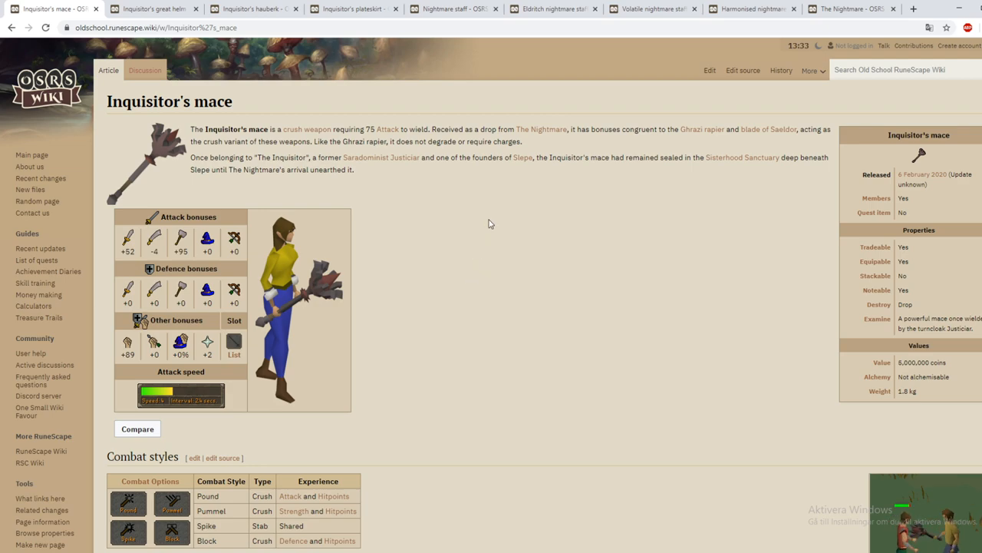
pyautogui.moveTo(250, 180)
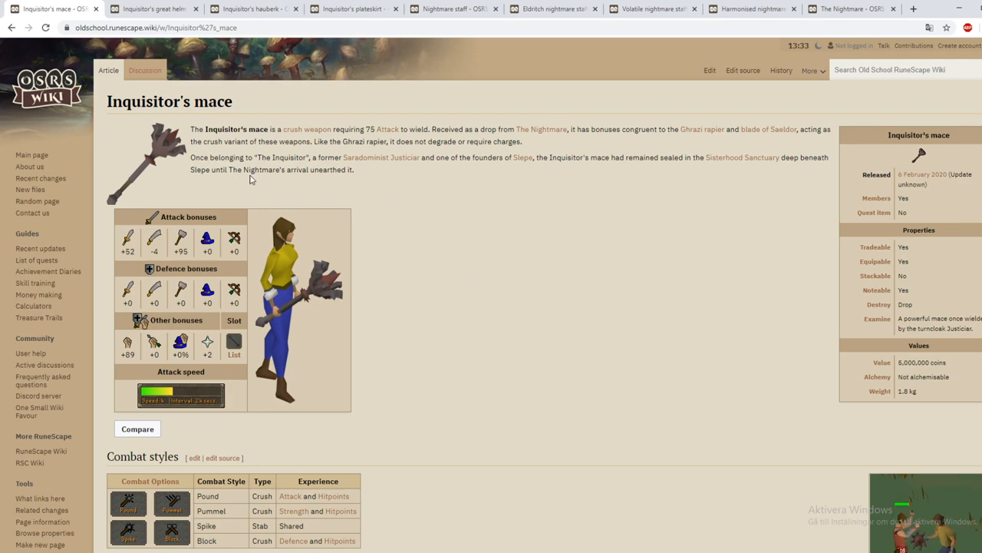
pyautogui.moveTo(279, 5)
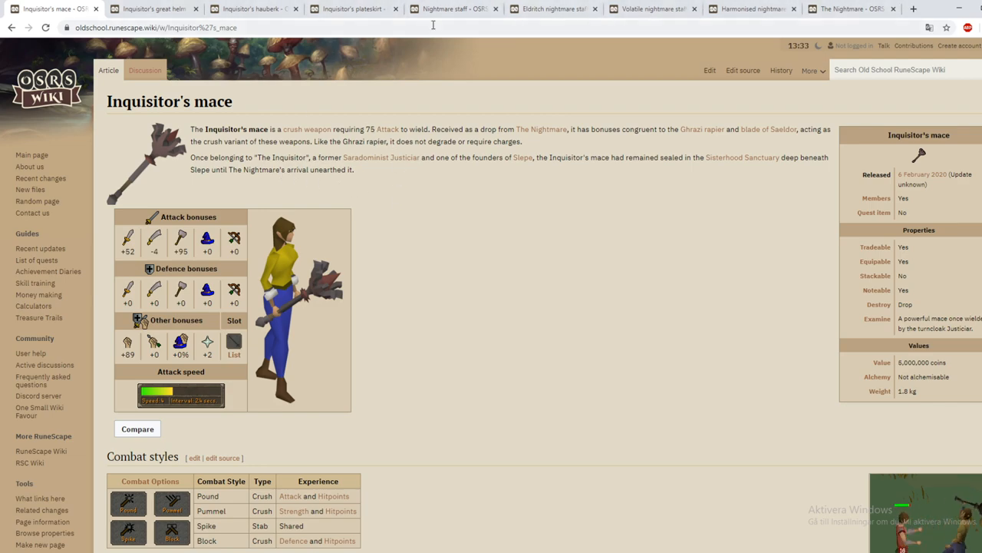
pyautogui.moveTo(476, 302)
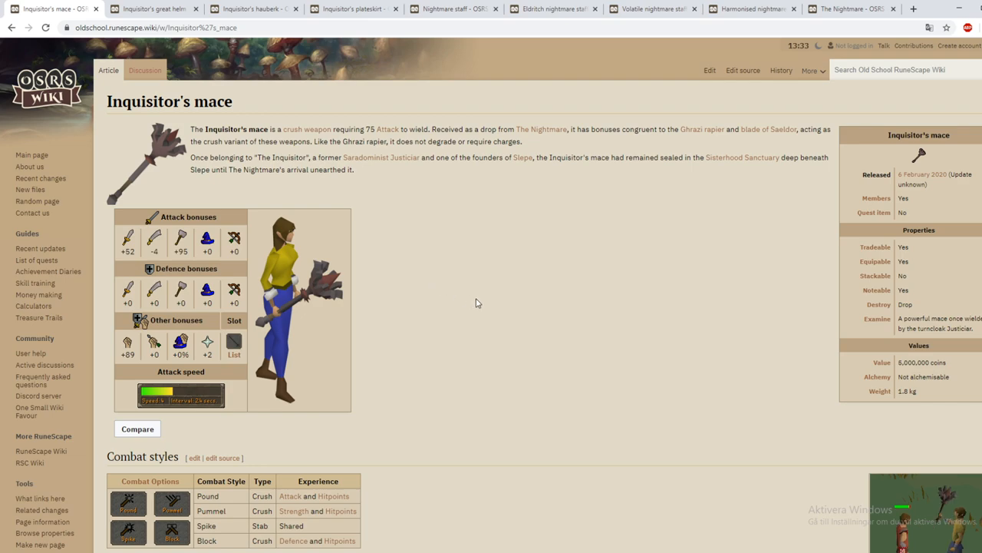
pyautogui.moveTo(430, 300)
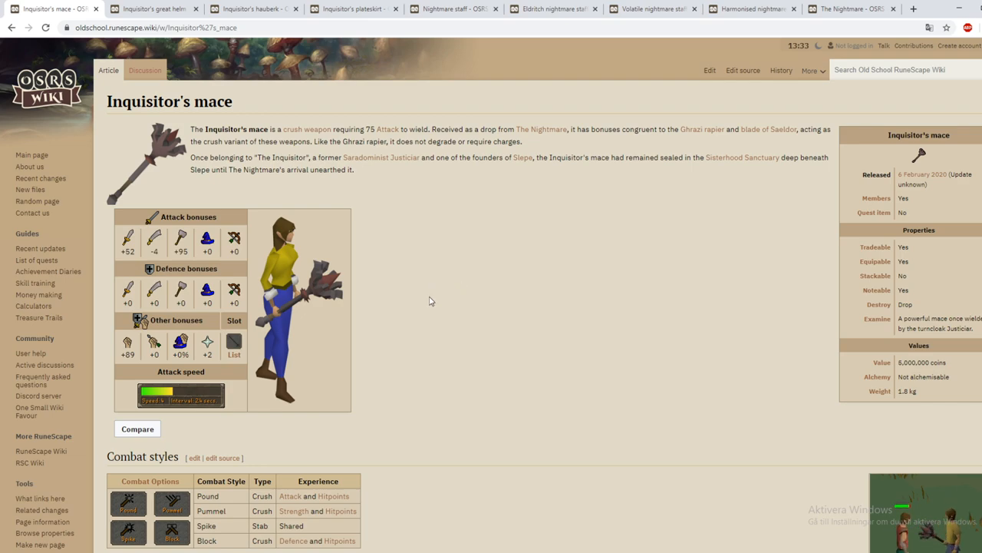
pyautogui.moveTo(438, 279)
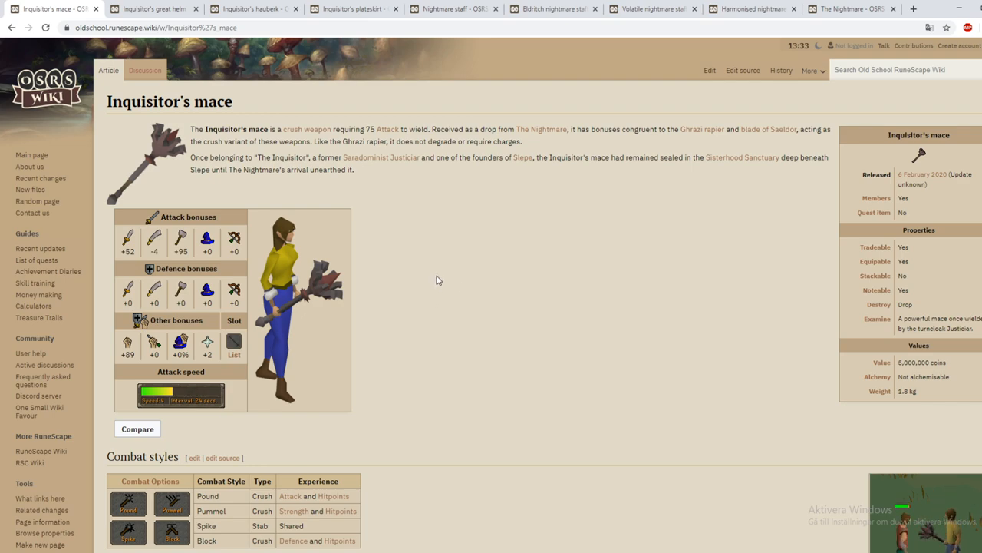
pyautogui.moveTo(449, 277)
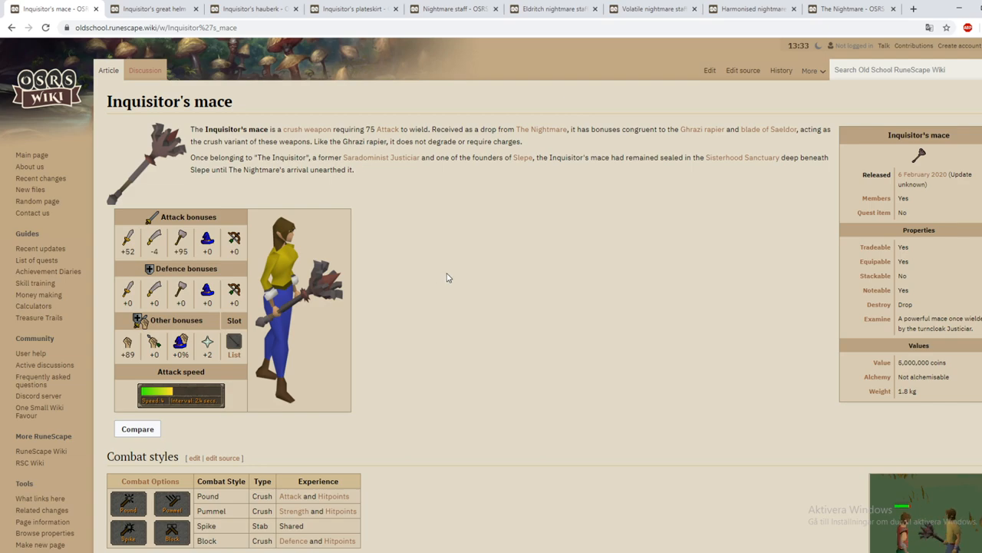
pyautogui.moveTo(415, 257)
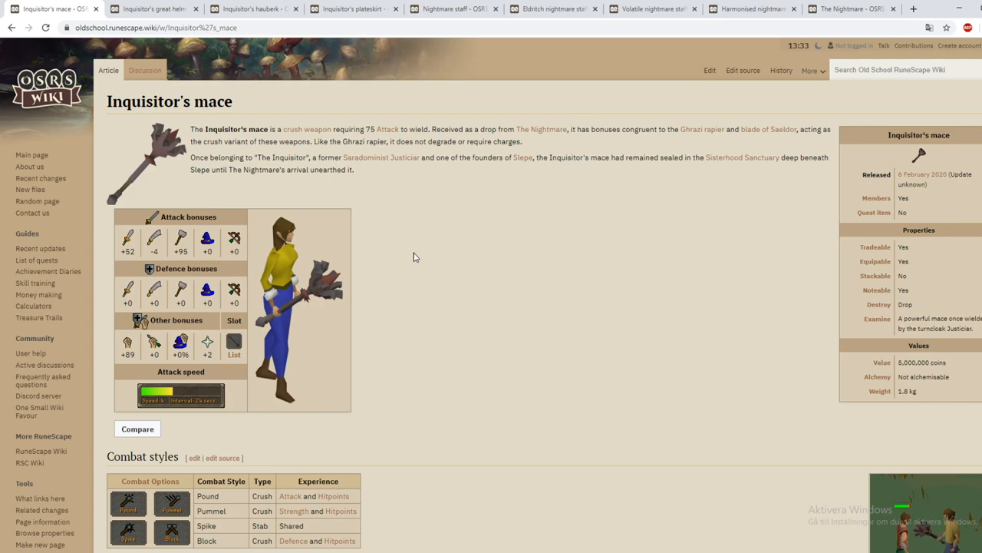
pyautogui.moveTo(307, 129)
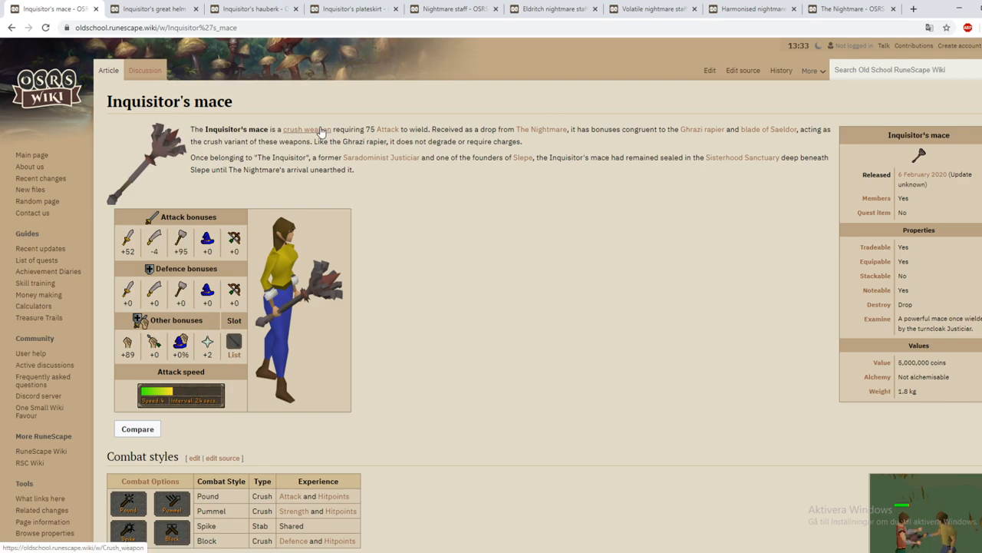
pyautogui.moveTo(307, 129)
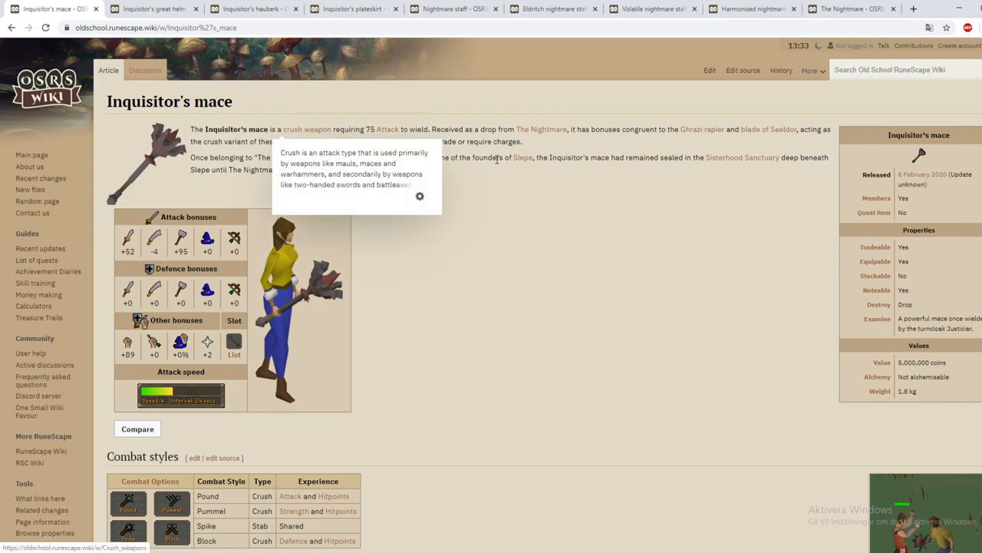
pyautogui.moveTo(703, 129)
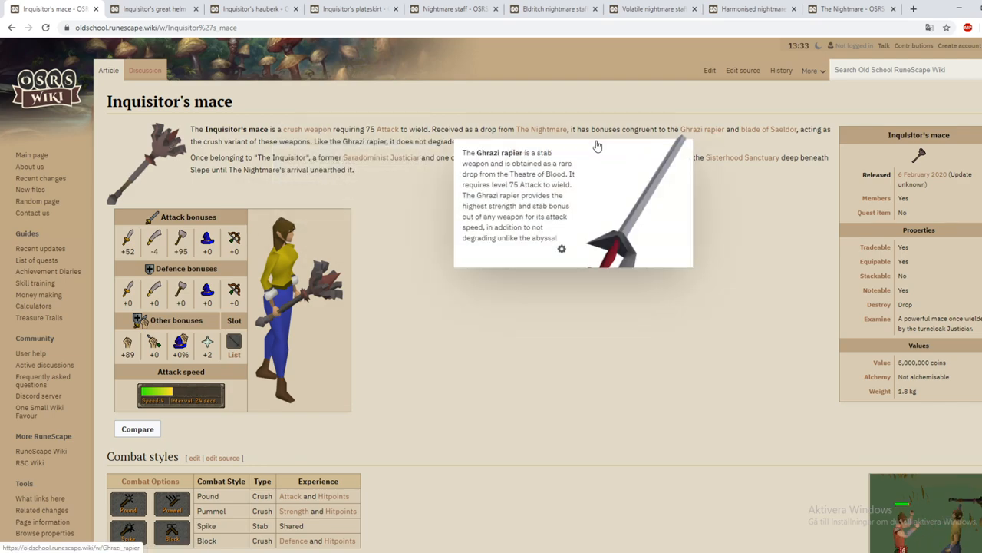
pyautogui.moveTo(681, 127)
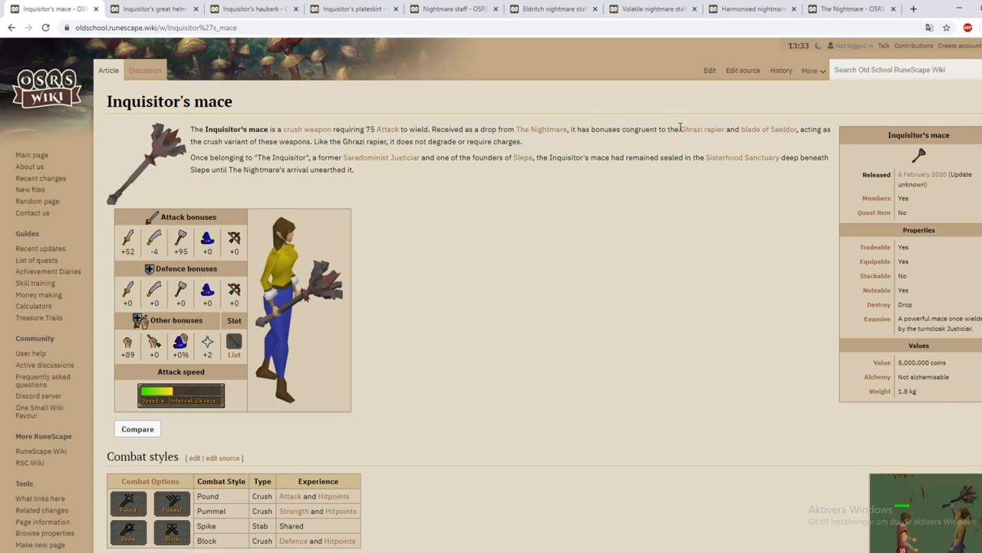
pyautogui.moveTo(769, 129)
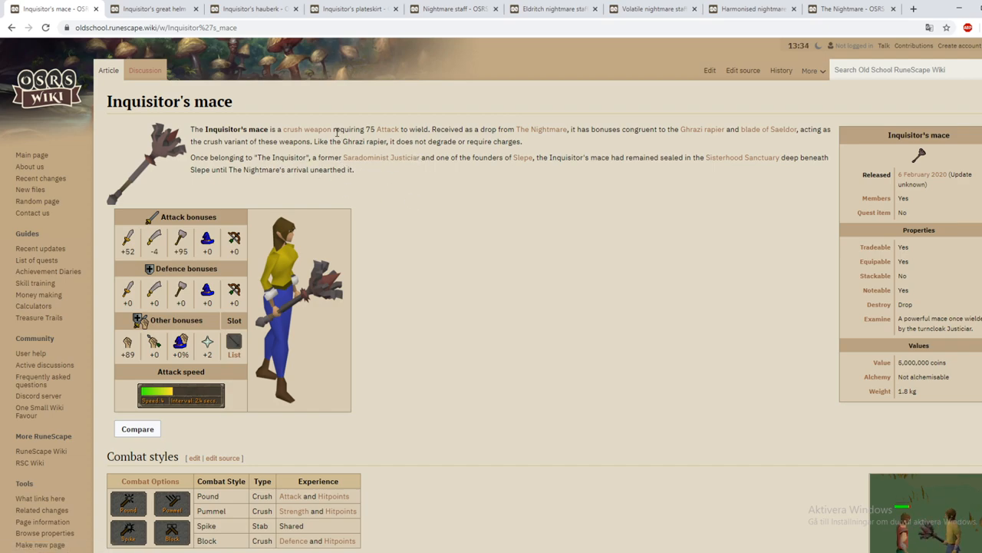
pyautogui.moveTo(519, 227)
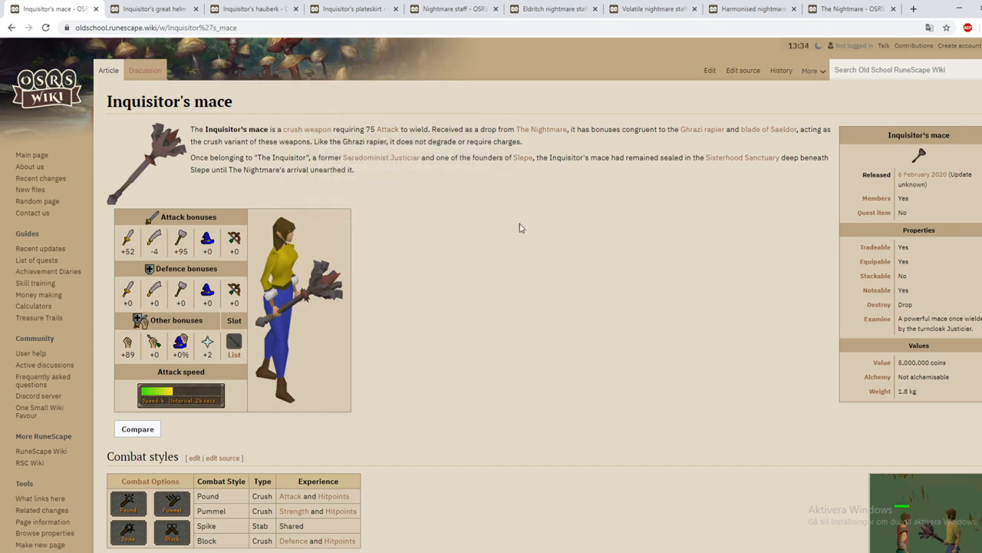
pyautogui.moveTo(517, 236)
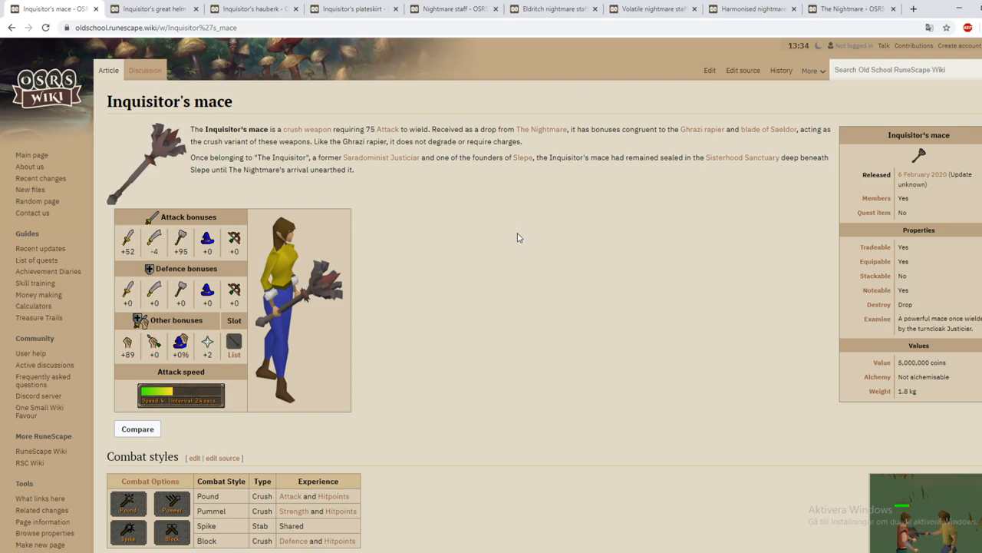
pyautogui.moveTo(506, 256)
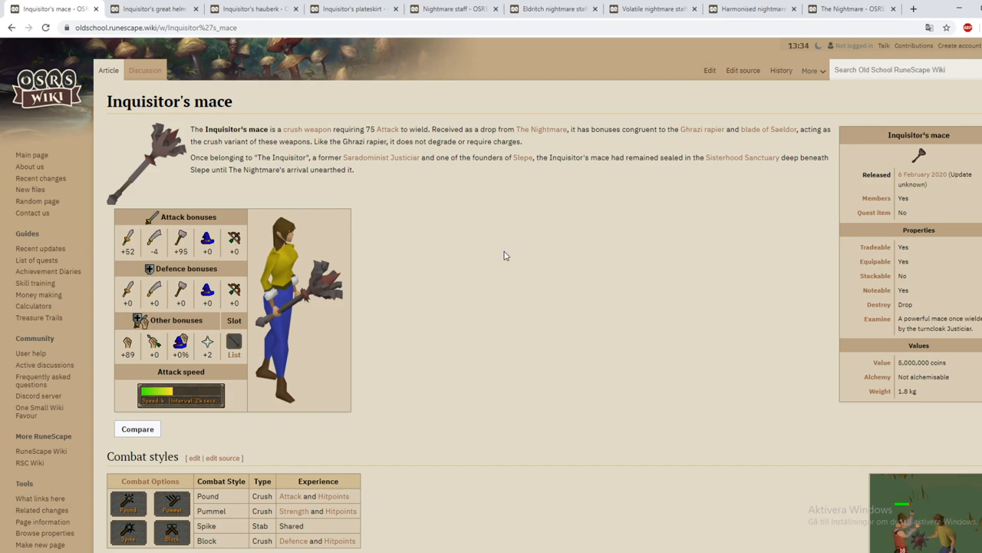
pyautogui.moveTo(250, 189)
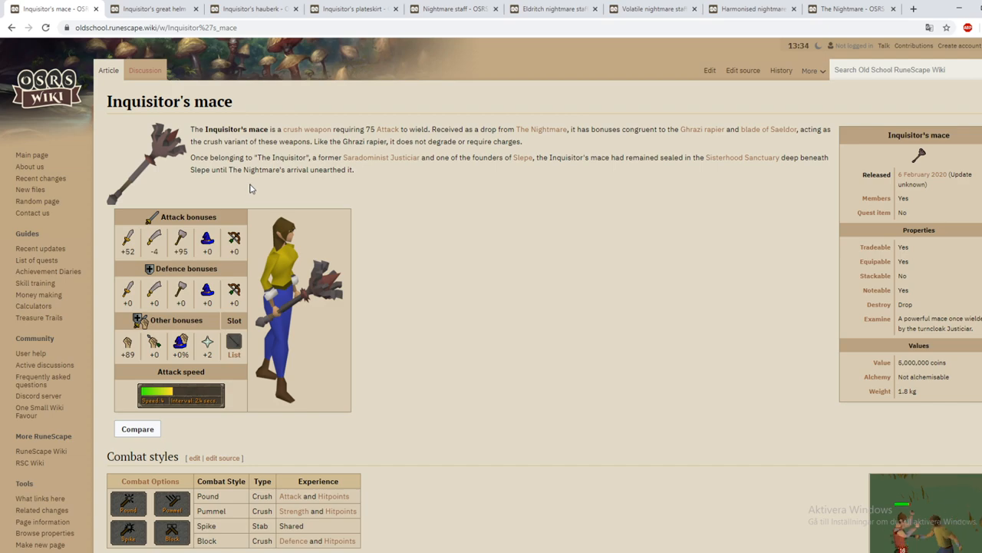
pyautogui.moveTo(474, 241)
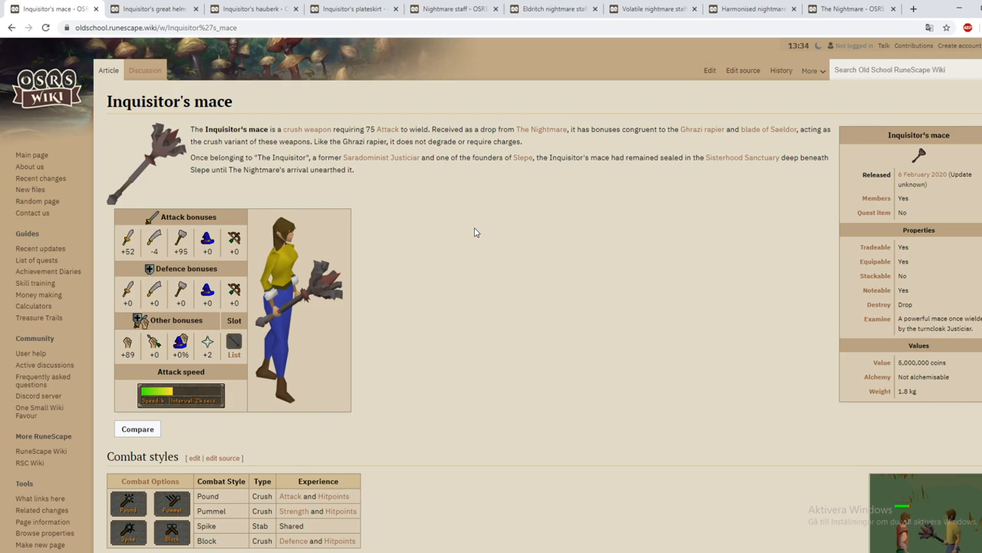
pyautogui.moveTo(464, 267)
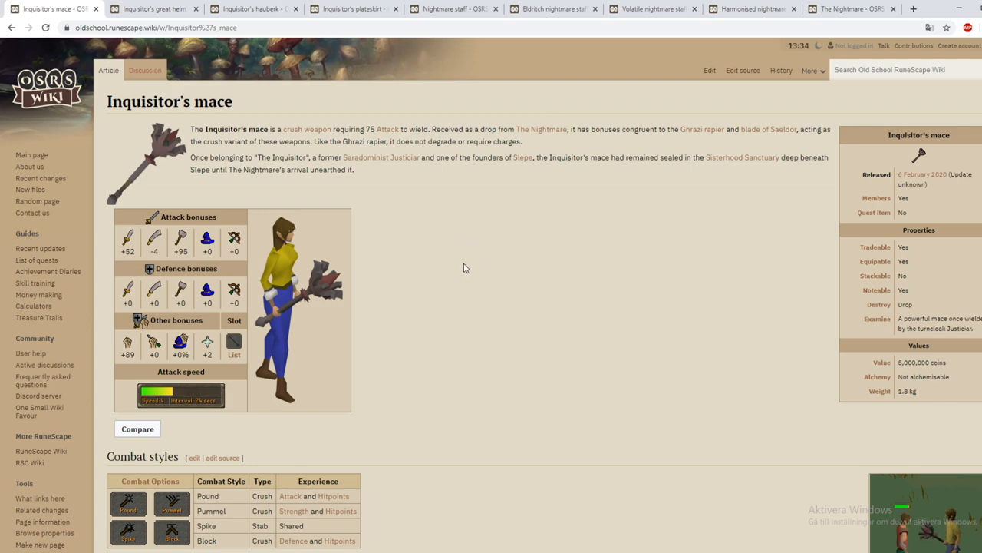
pyautogui.moveTo(184, 256)
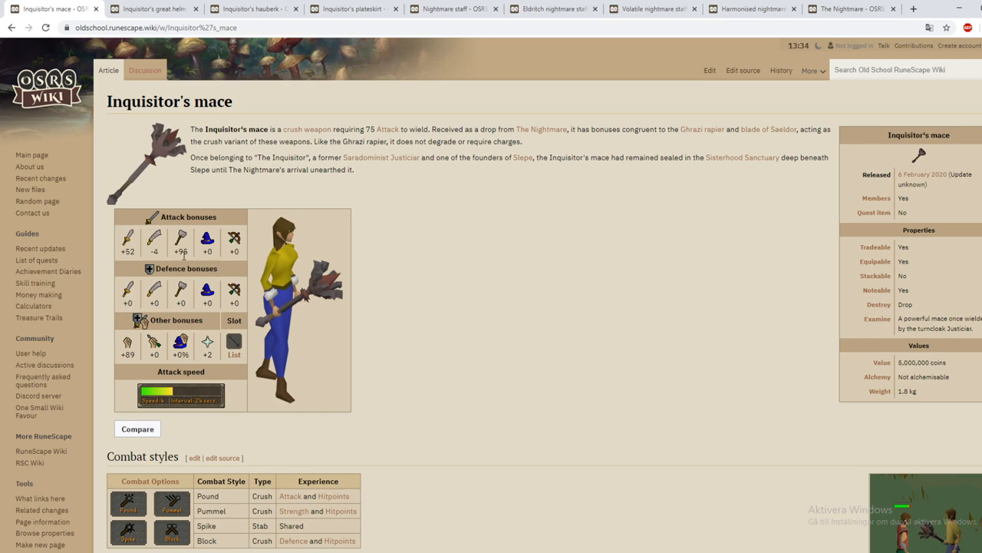
# - Look through the Inquisitor's great helm, hauberk and mace articles
pyautogui.doubleClick(181, 251)
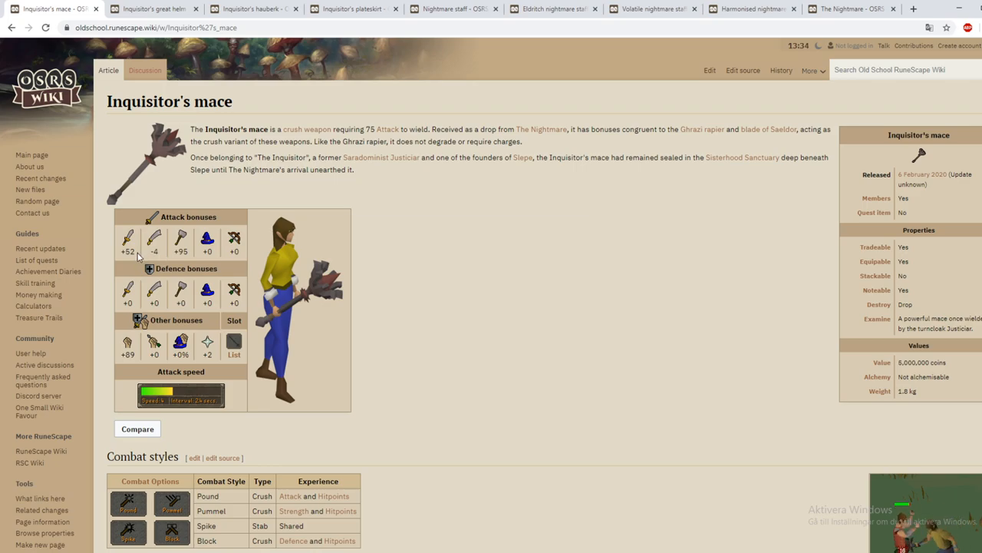
pyautogui.scroll(-3)
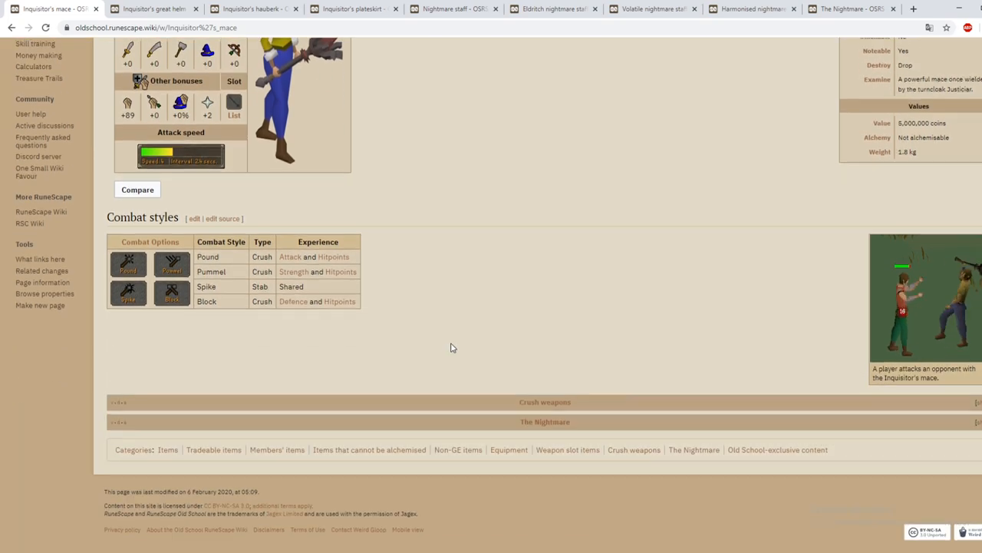
pyautogui.click(154, 8)
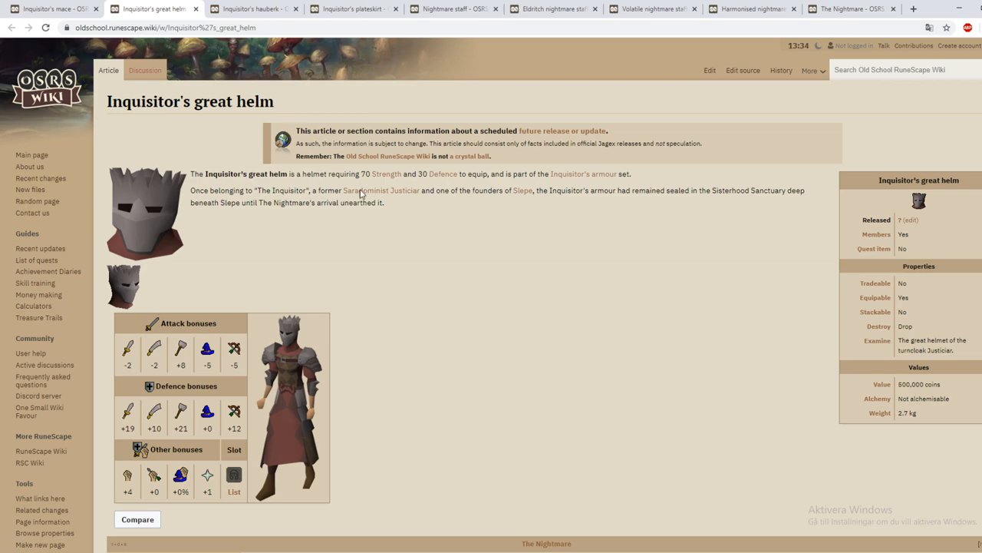
pyautogui.scroll(-3)
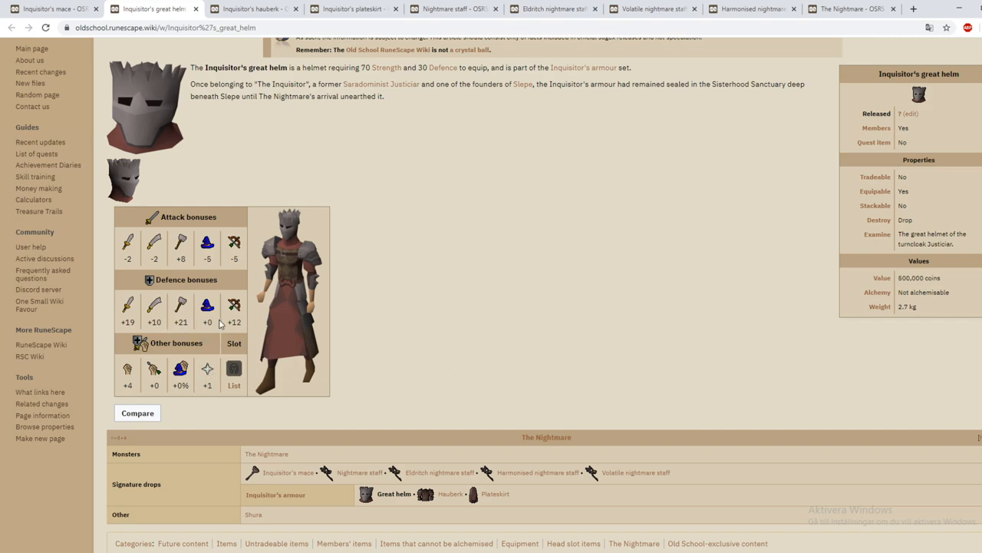
pyautogui.moveTo(334, 23)
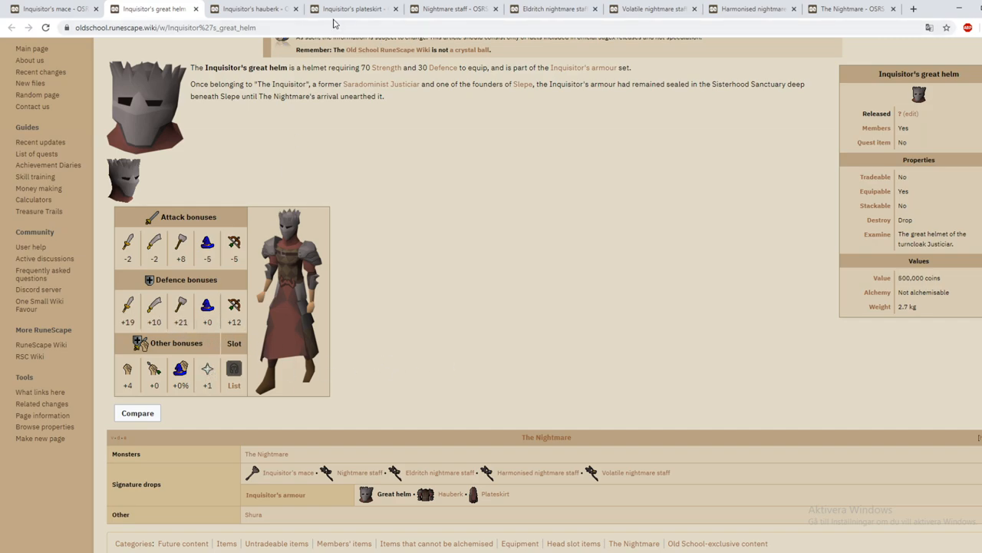
pyautogui.click(253, 9)
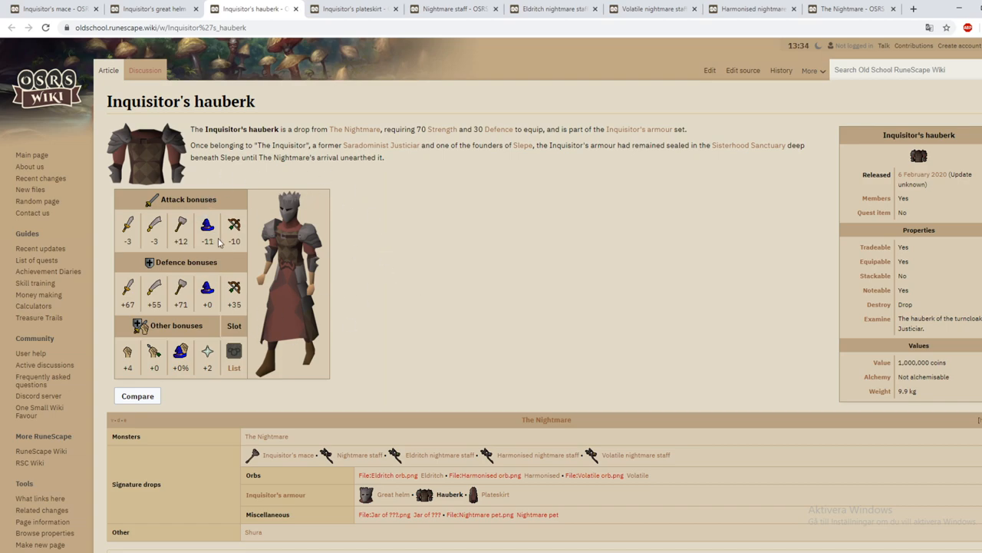
pyautogui.click(151, 8)
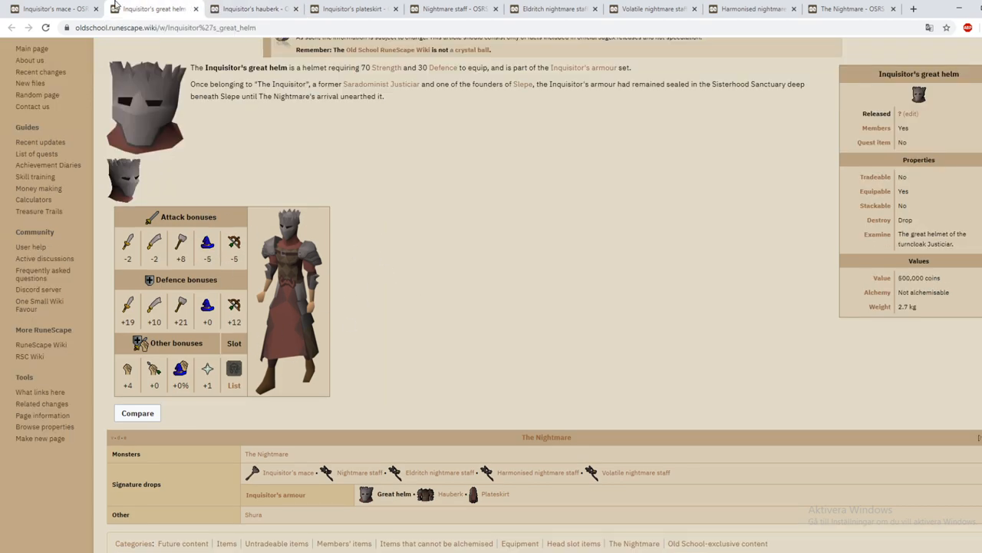
pyautogui.click(50, 8)
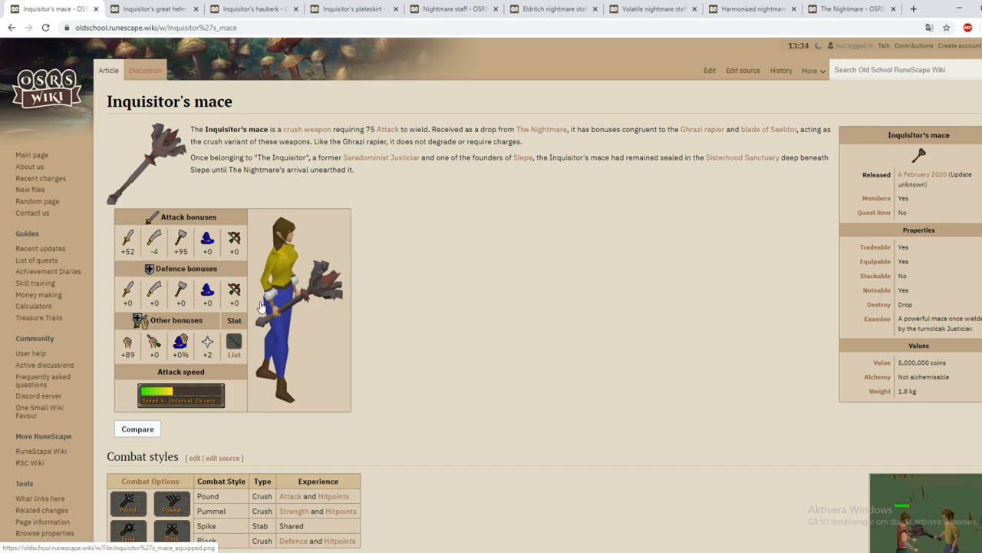
# - Compare the Inquisitor's hauberk and plateskirt articles, then bring up the Nightmare staff page
pyautogui.click(253, 8)
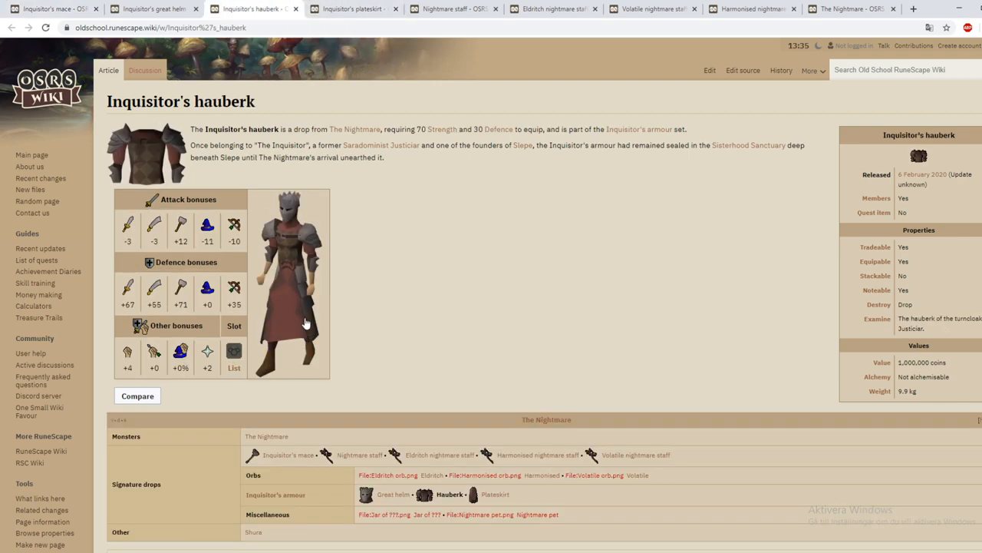
pyautogui.moveTo(366, 247)
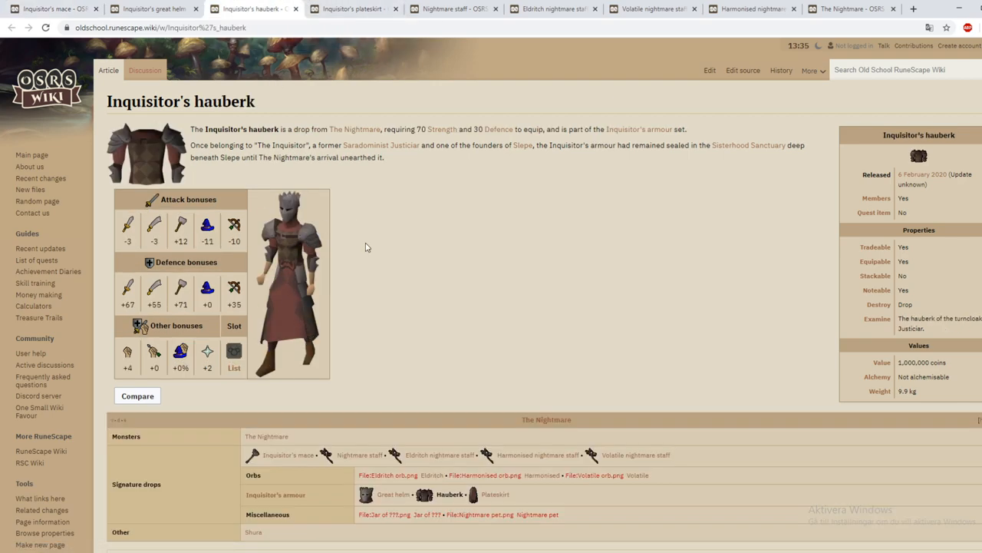
pyautogui.moveTo(397, 259)
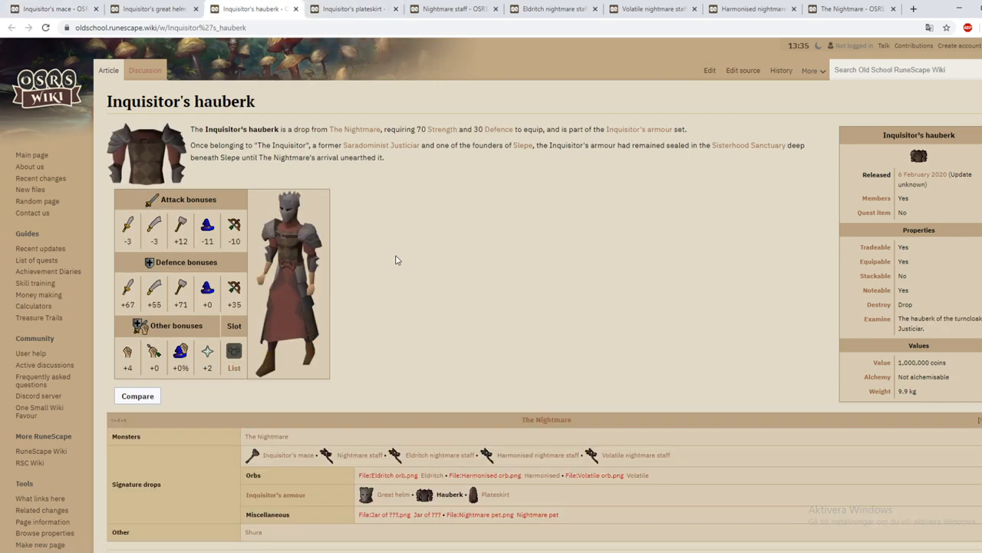
pyautogui.moveTo(420, 255)
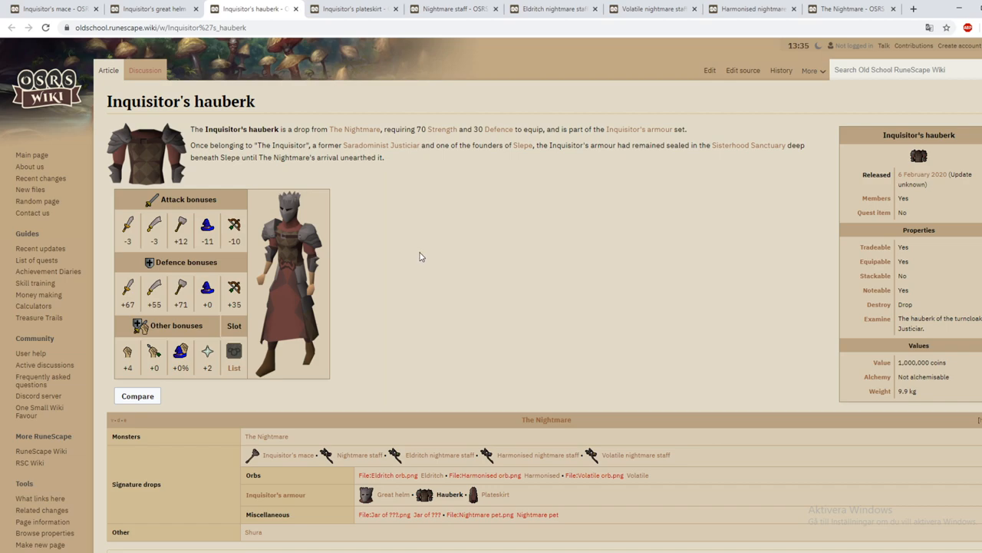
pyautogui.click(351, 8)
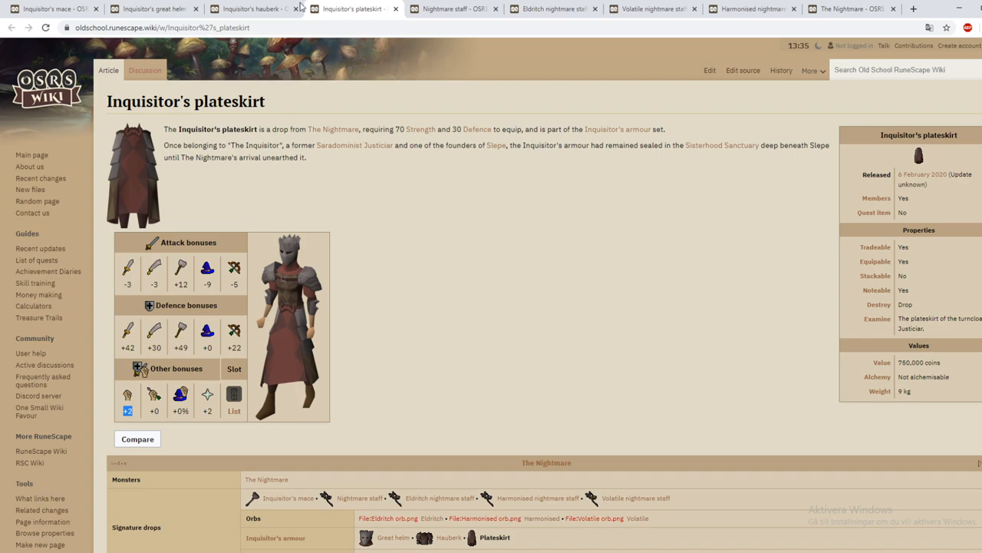
pyautogui.click(246, 8)
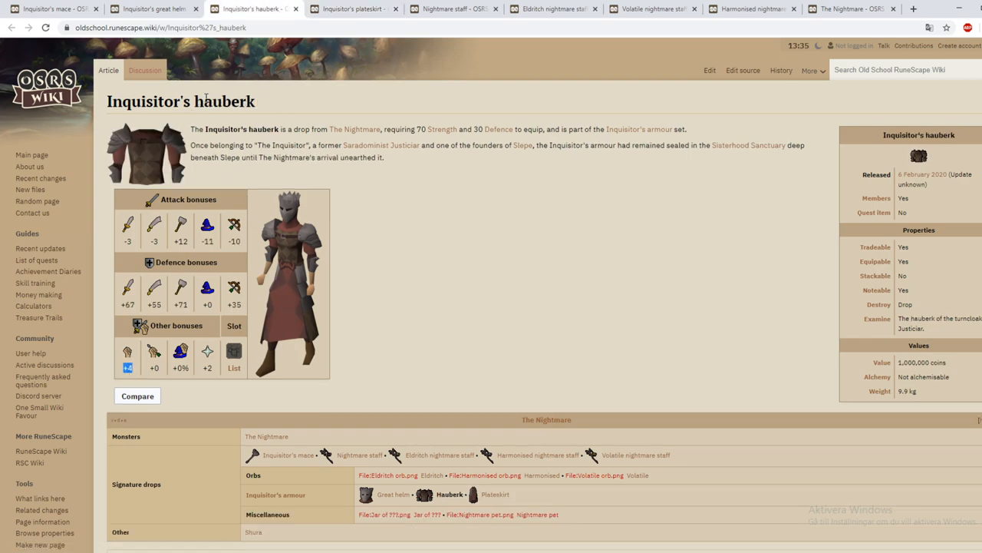
pyautogui.click(154, 8)
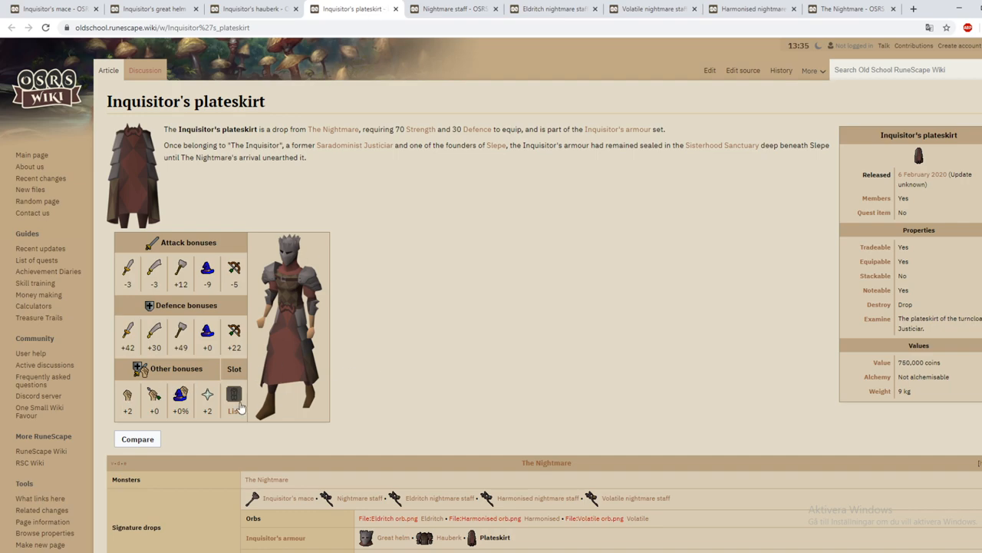
pyautogui.click(453, 8)
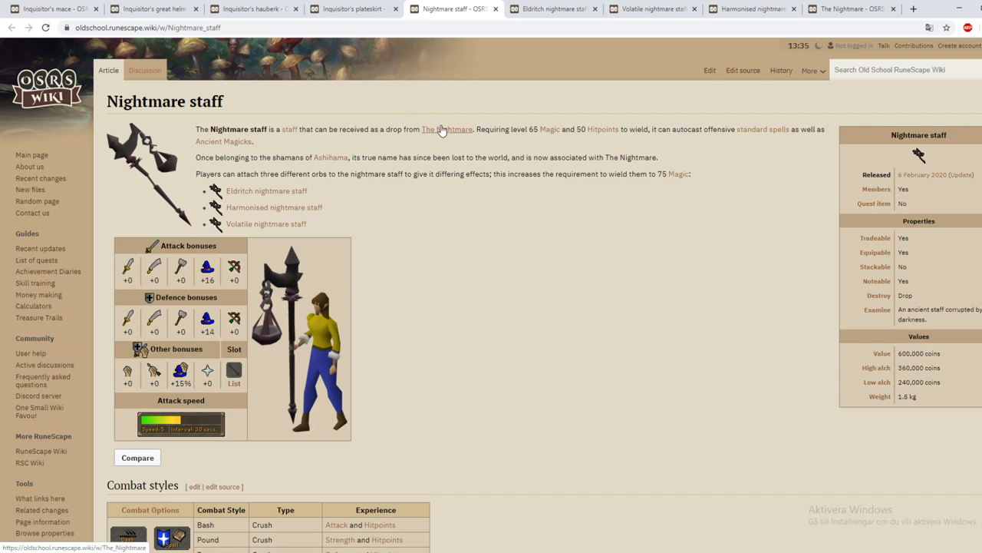
pyautogui.moveTo(529, 129); pyautogui.dragTo(564, 129)
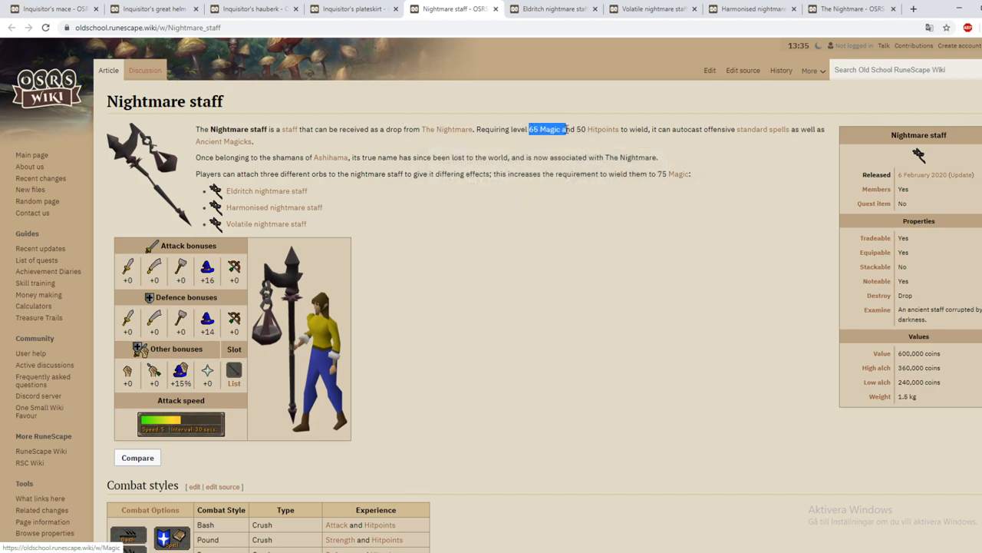
pyautogui.moveTo(603, 129)
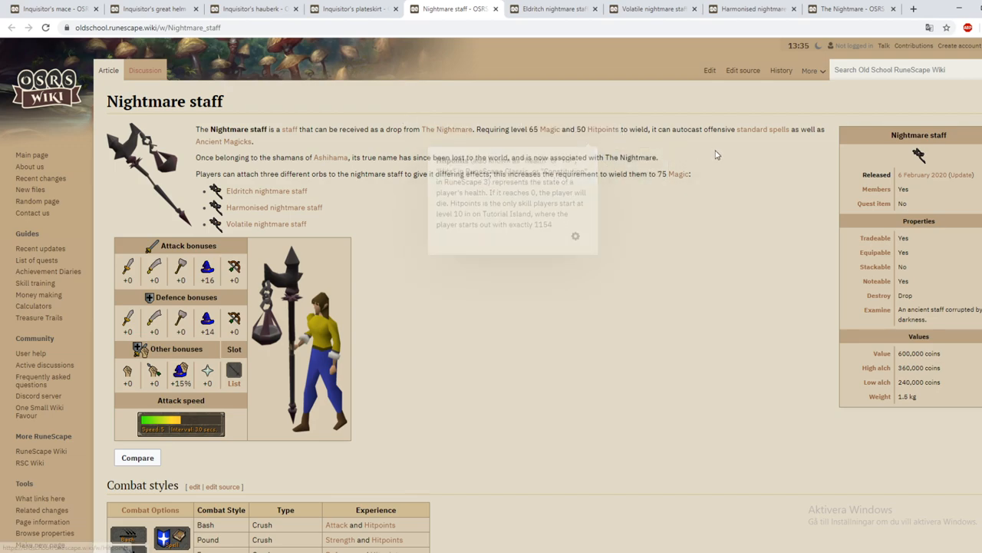
pyautogui.moveTo(775, 131)
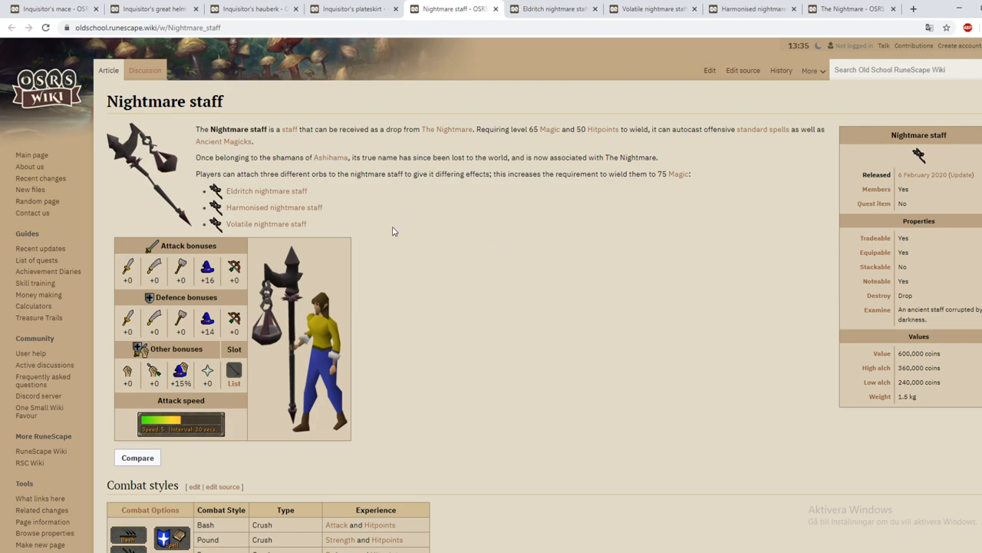
pyautogui.scroll(-3)
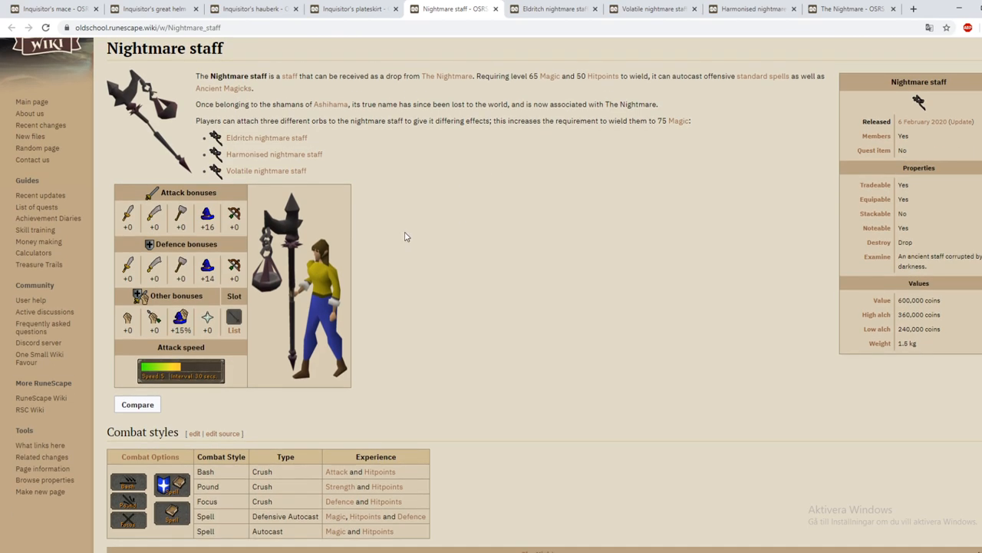
pyautogui.moveTo(526, 75)
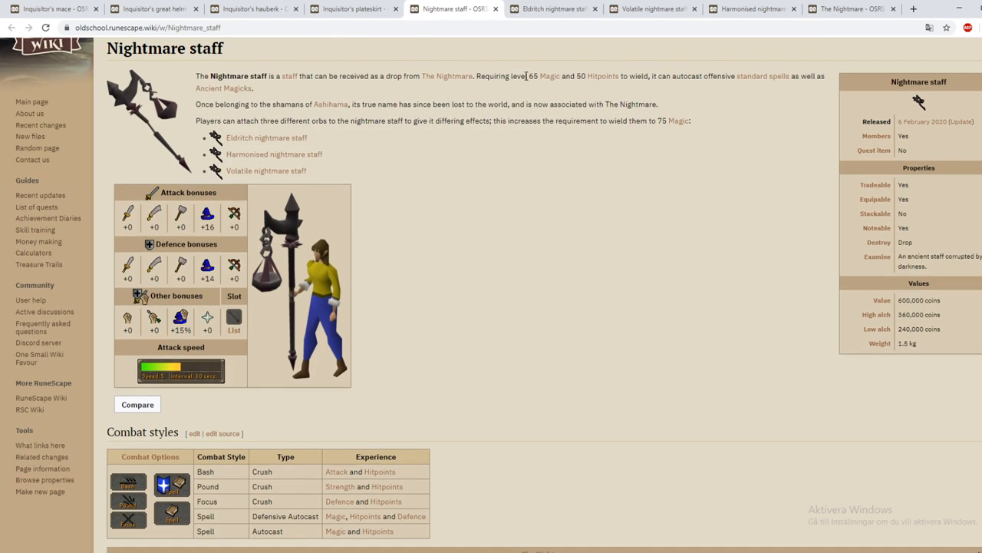
pyautogui.scroll(-3)
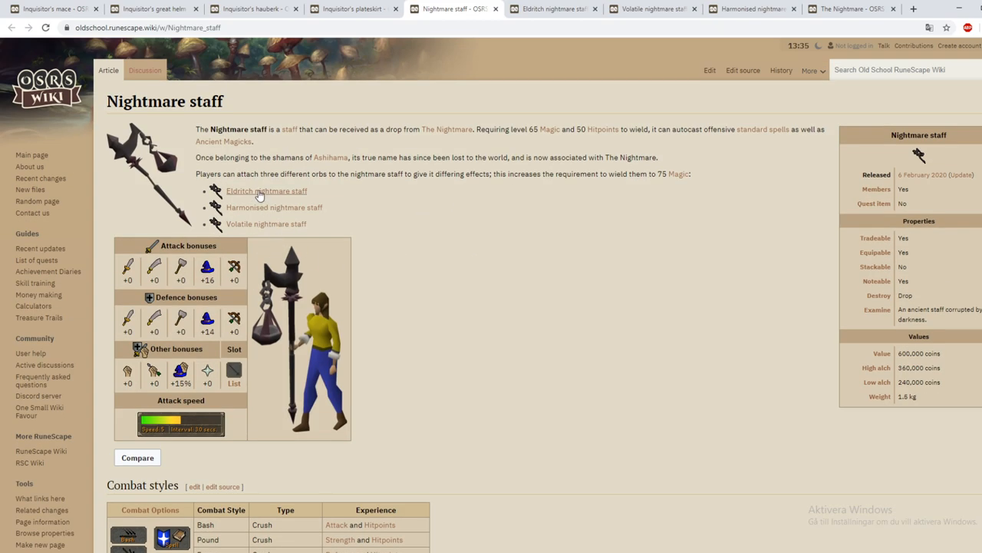
pyautogui.scroll(-3)
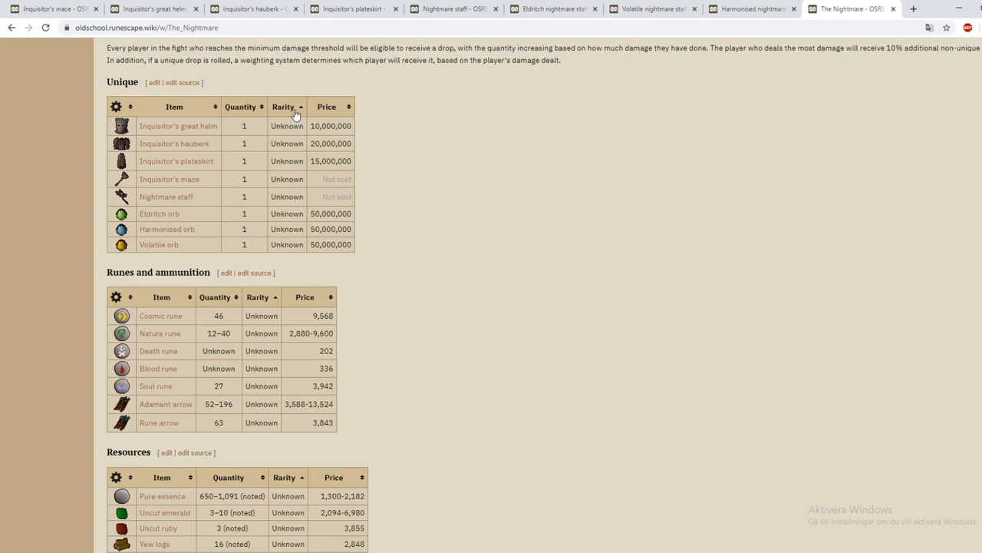
pyautogui.moveTo(255, 199)
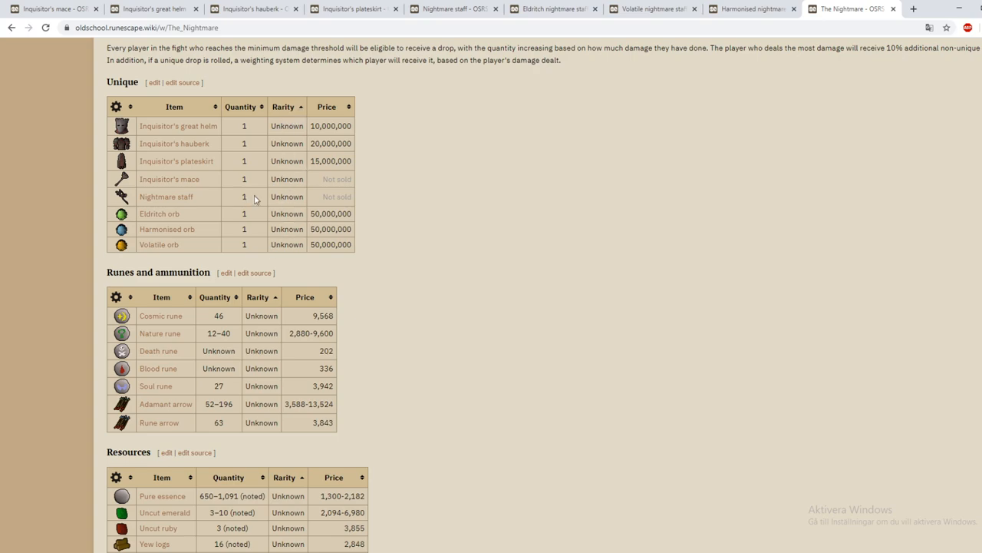
pyautogui.moveTo(122, 237)
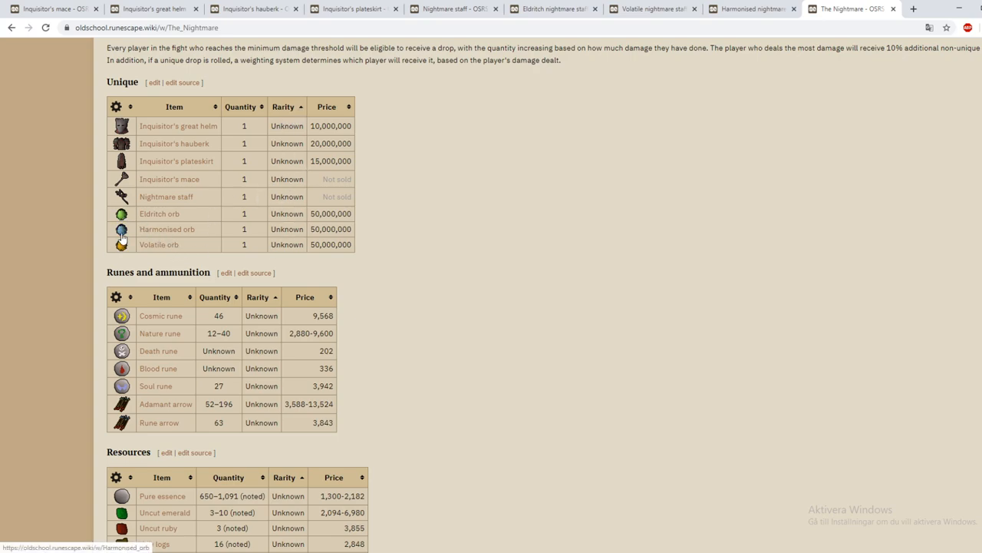
pyautogui.moveTo(161, 197)
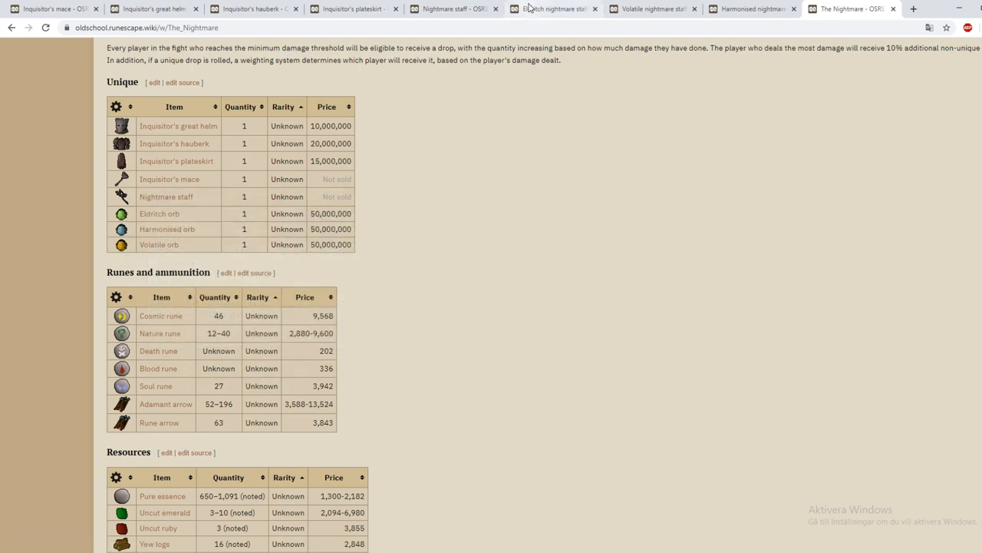
pyautogui.moveTo(549, 8)
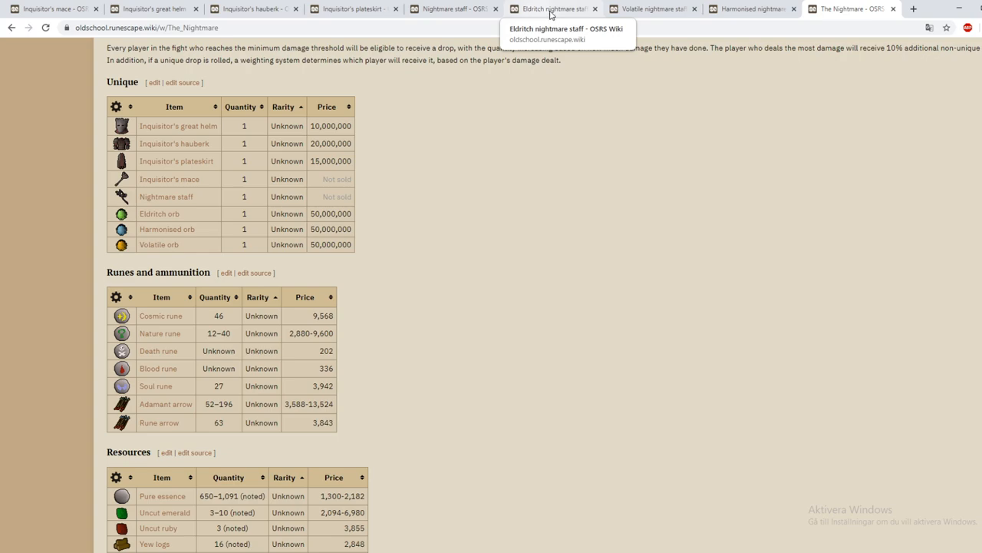
pyautogui.moveTo(730, 8)
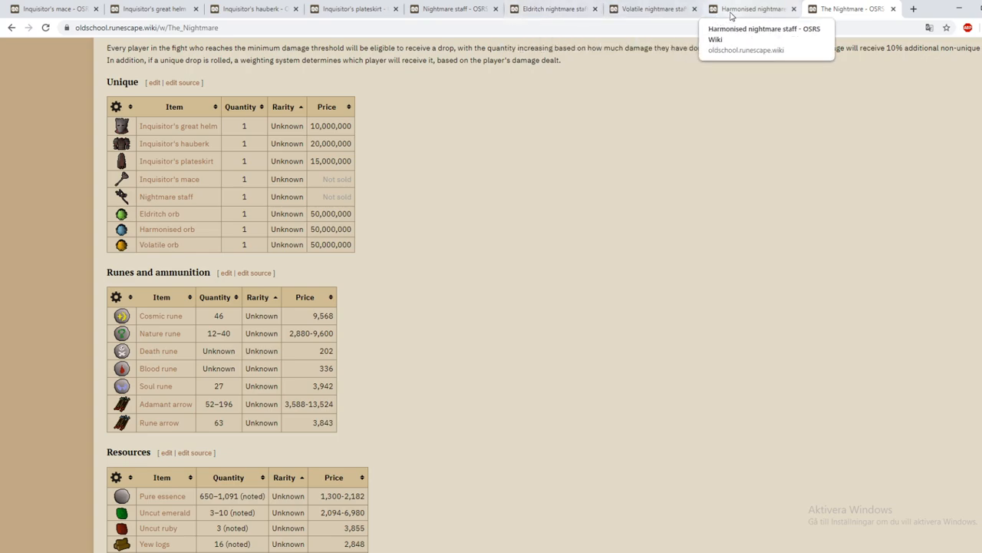
# - Switch to the Eldritch nightmare staff article
pyautogui.click(552, 9)
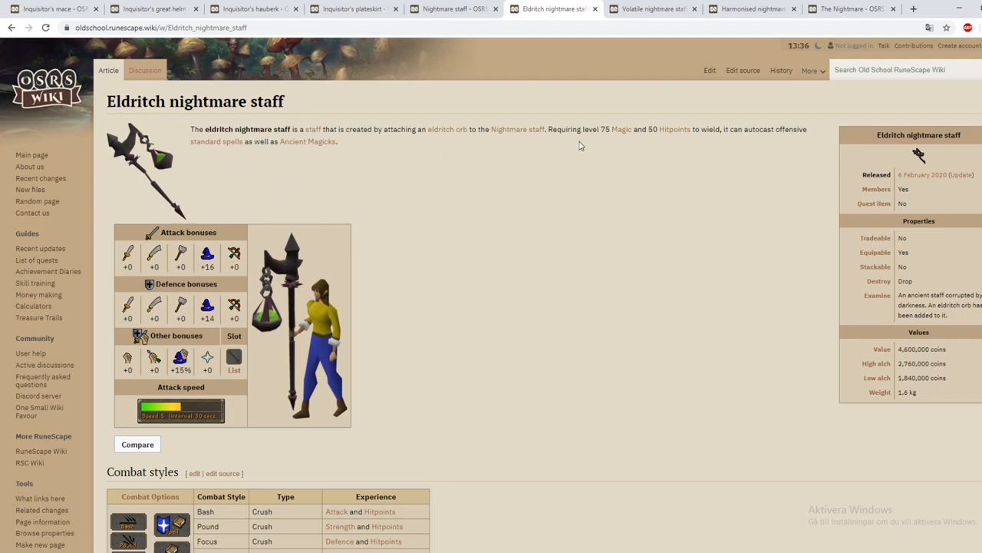
pyautogui.doubleClick(606, 129)
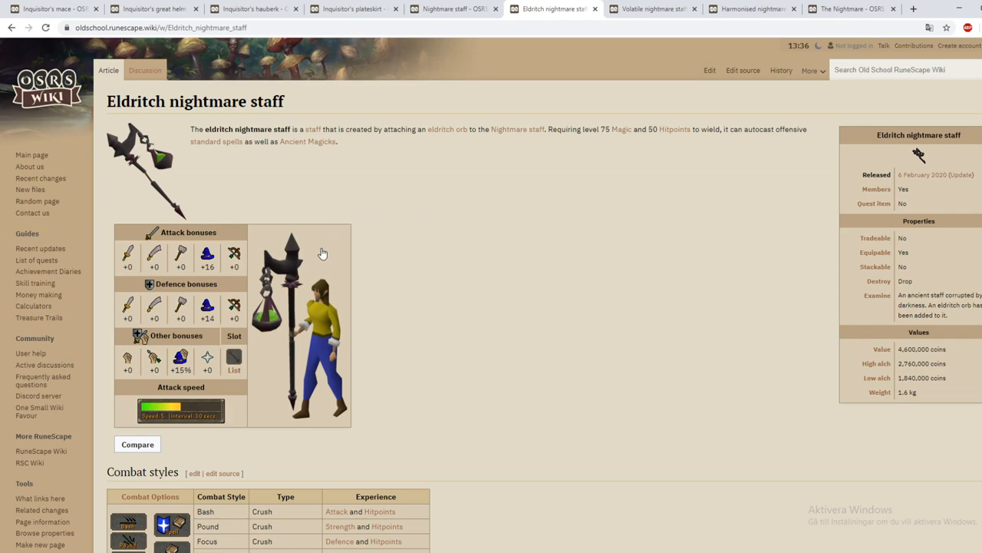
pyautogui.moveTo(232, 277)
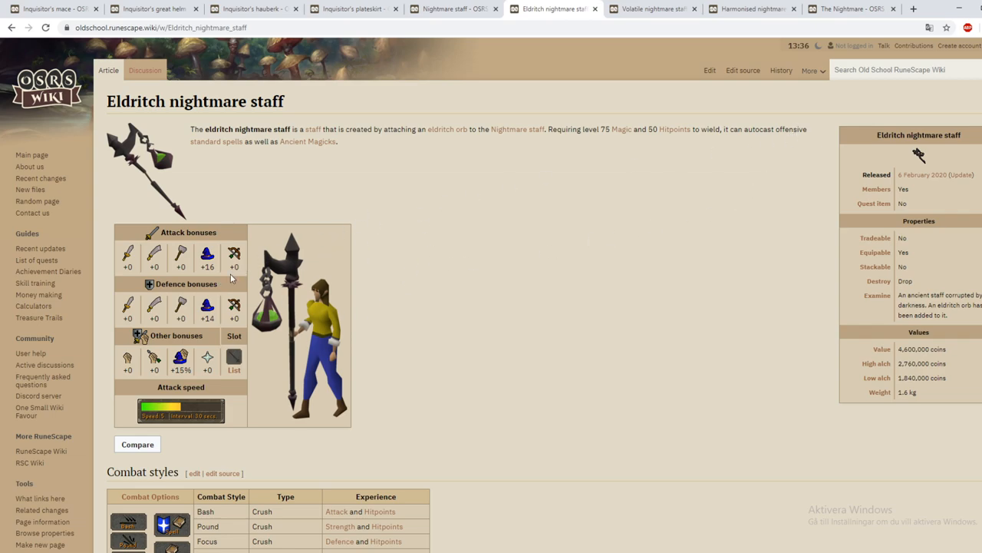
pyautogui.doubleClick(207, 266)
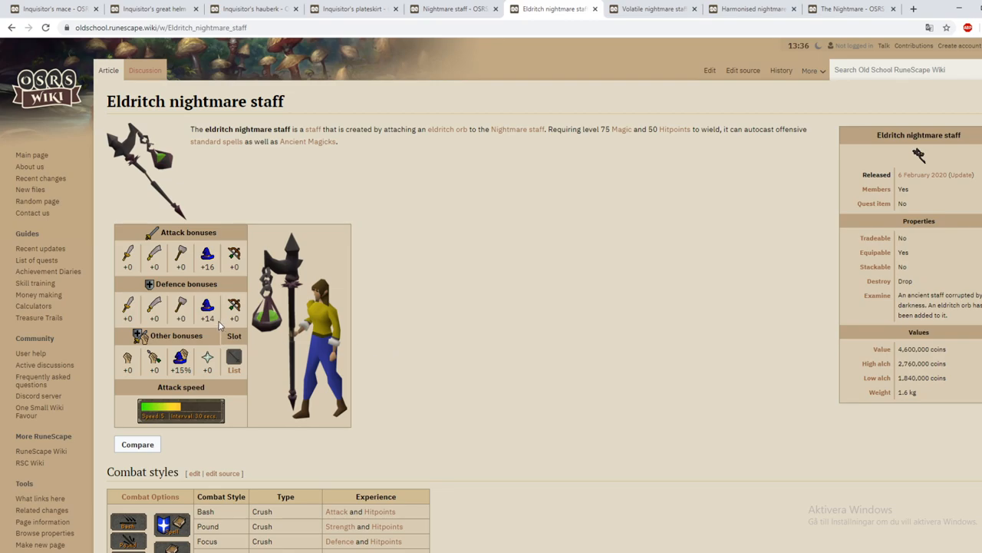
pyautogui.moveTo(353, 336)
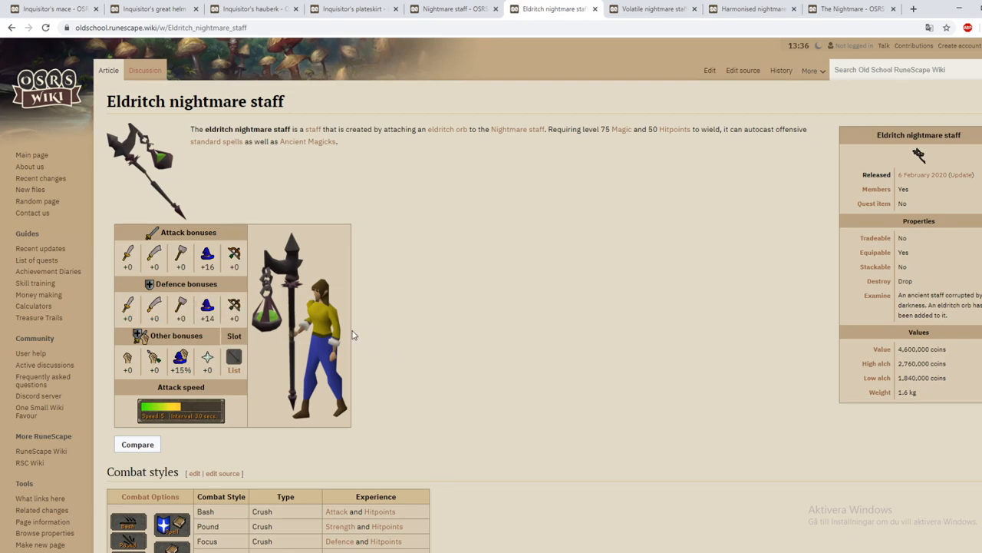
pyautogui.scroll(-3)
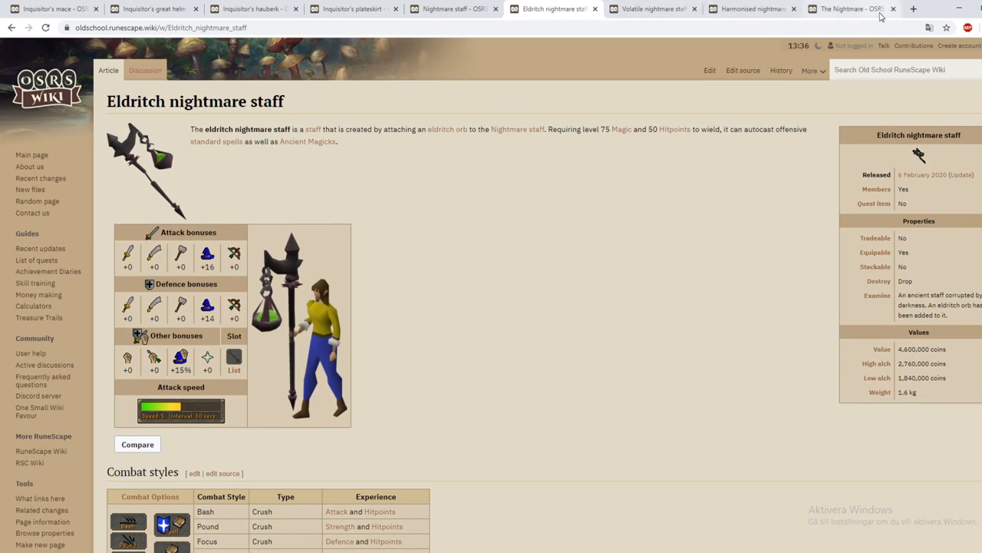
pyautogui.scroll(-3)
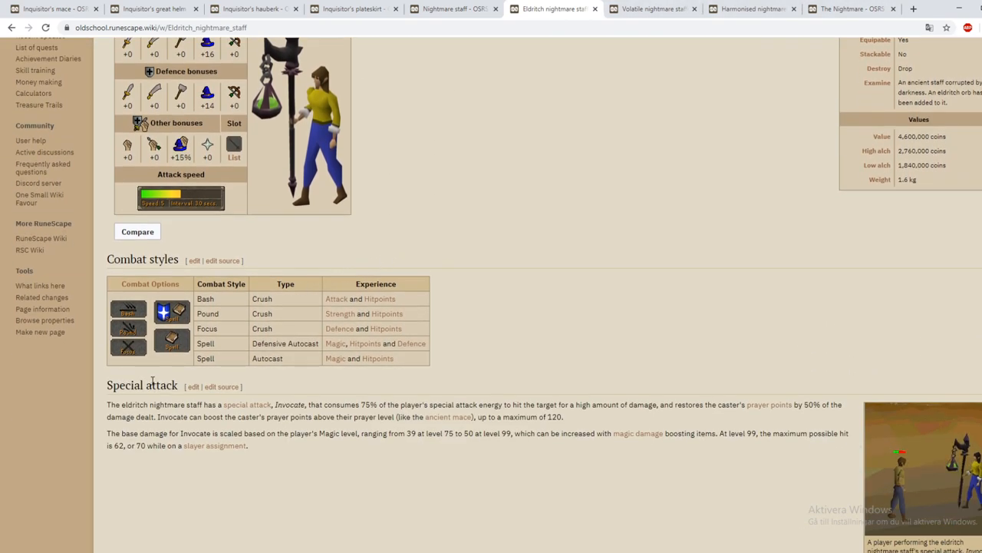
pyautogui.moveTo(235, 405)
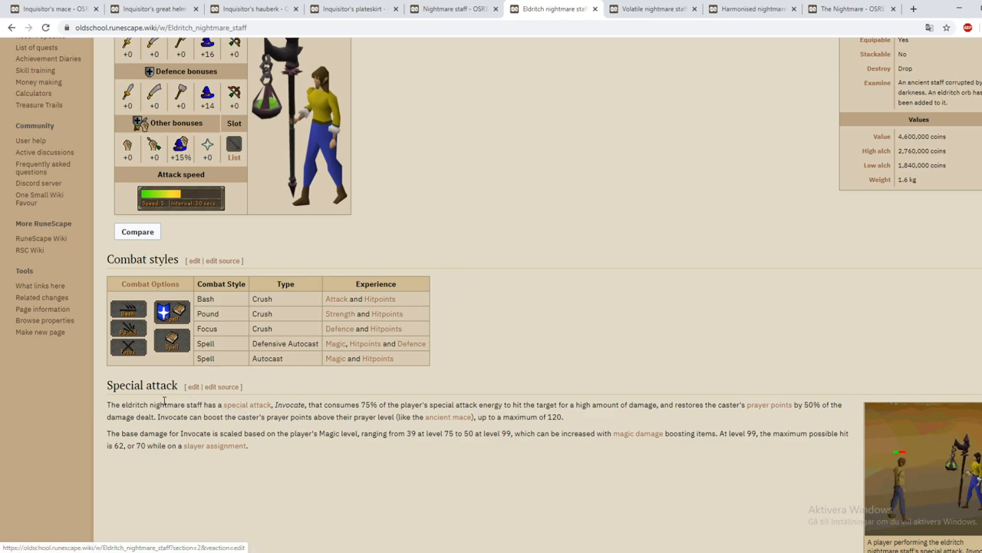
pyautogui.moveTo(551, 8)
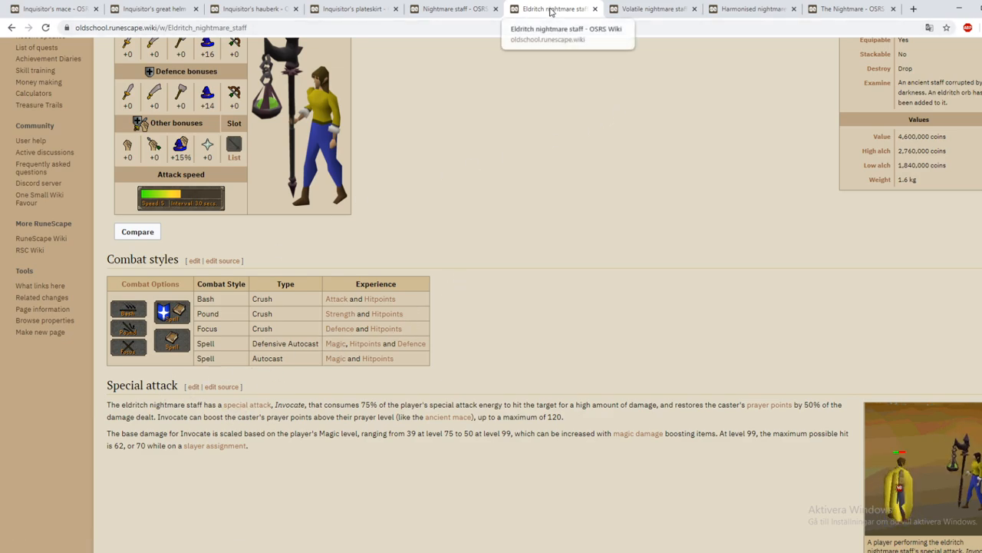
pyautogui.moveTo(136, 407)
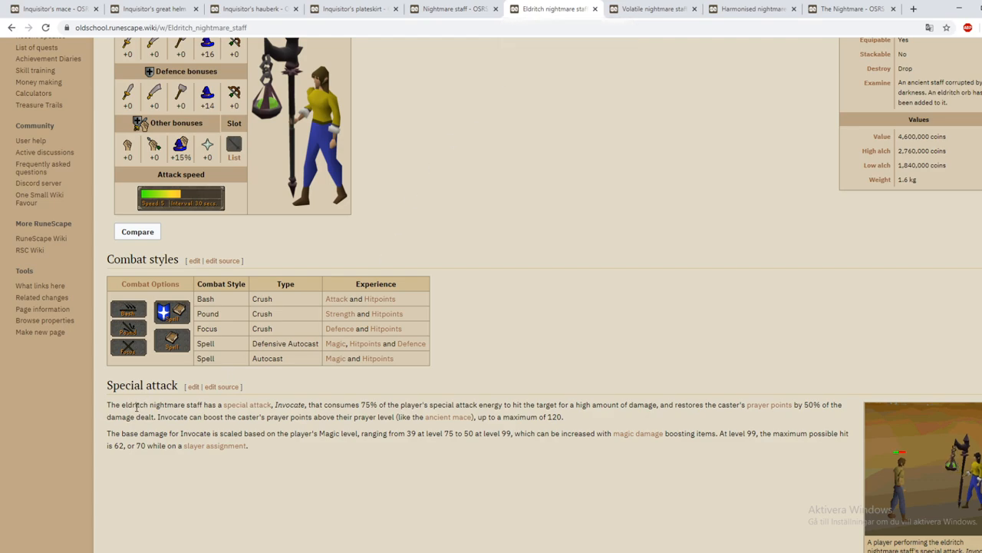
pyautogui.moveTo(247, 404)
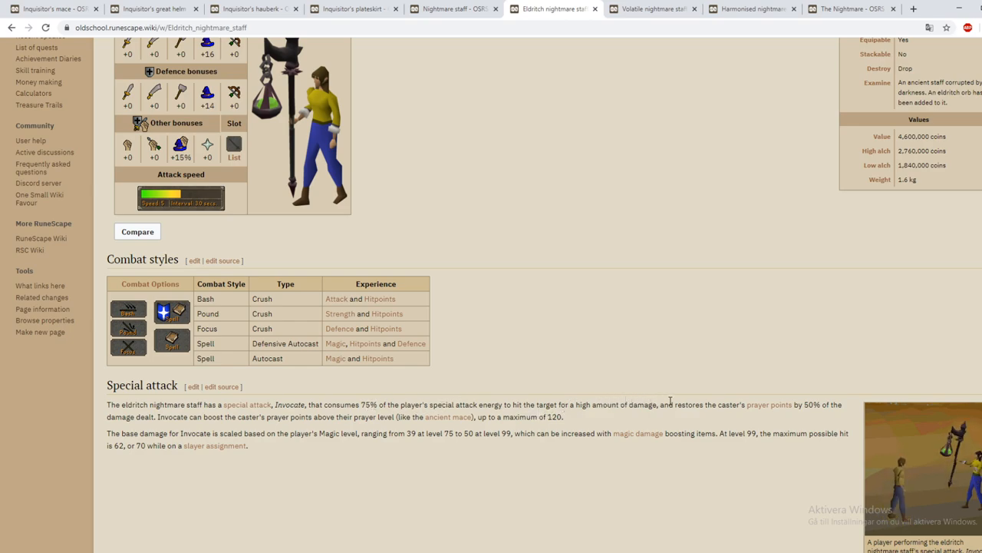
pyautogui.moveTo(768, 404)
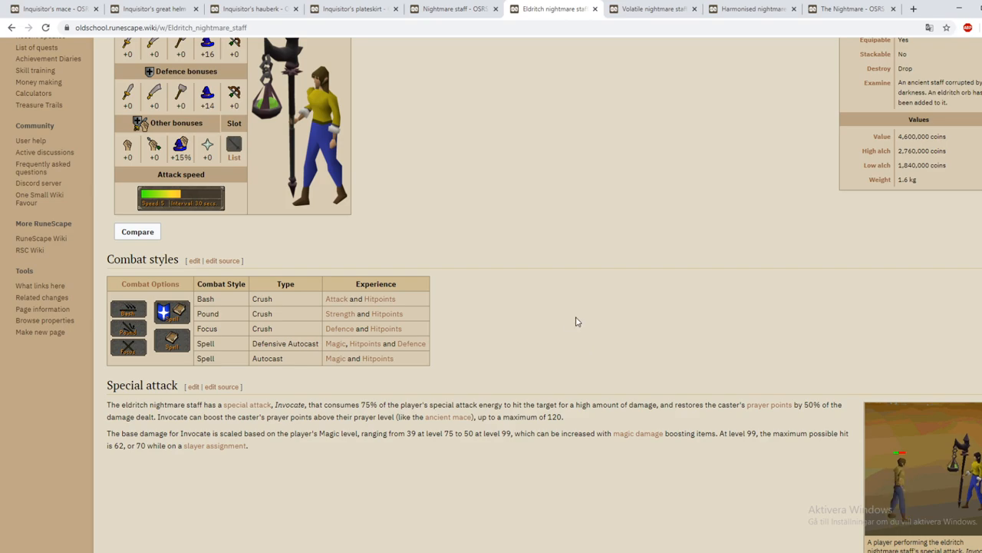
pyautogui.moveTo(498, 374)
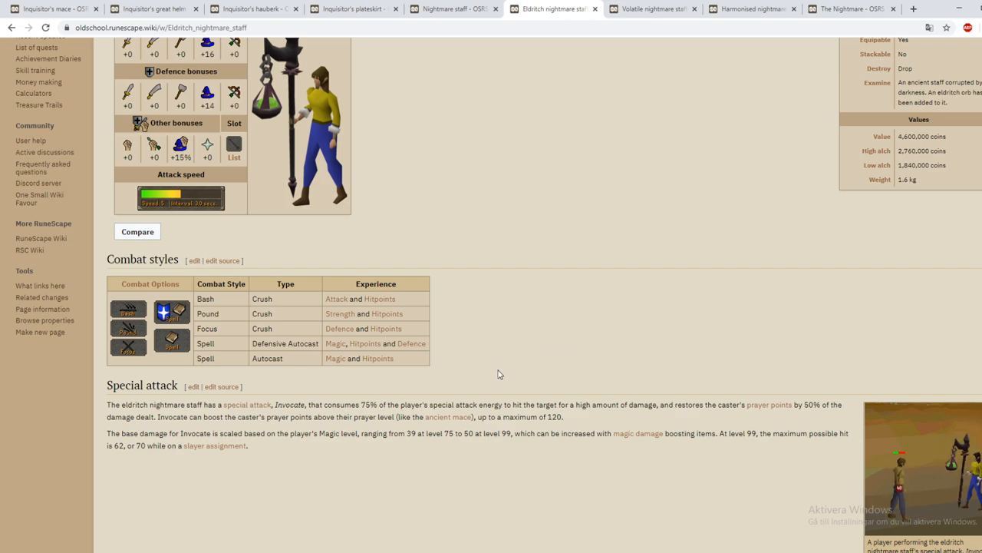
pyautogui.moveTo(472, 367)
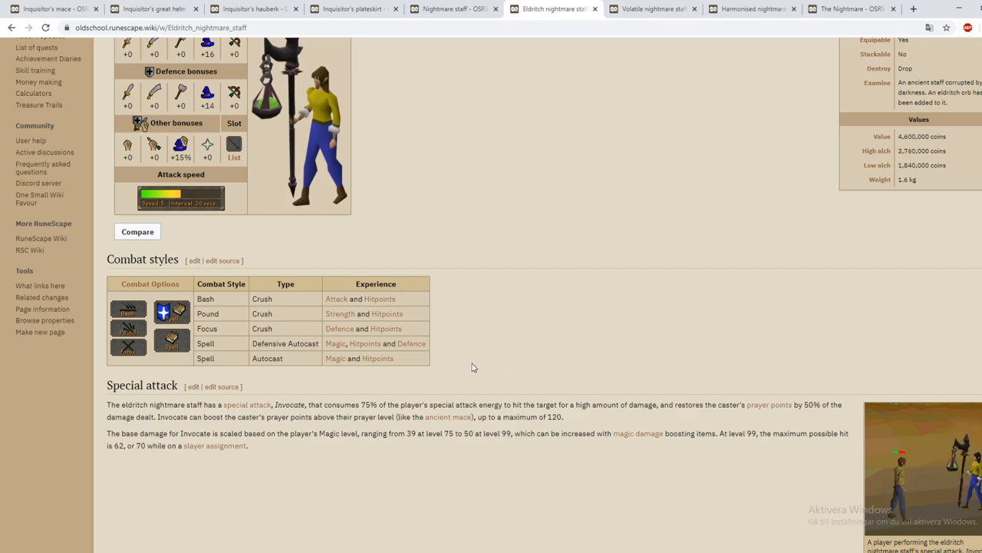
pyautogui.moveTo(483, 338)
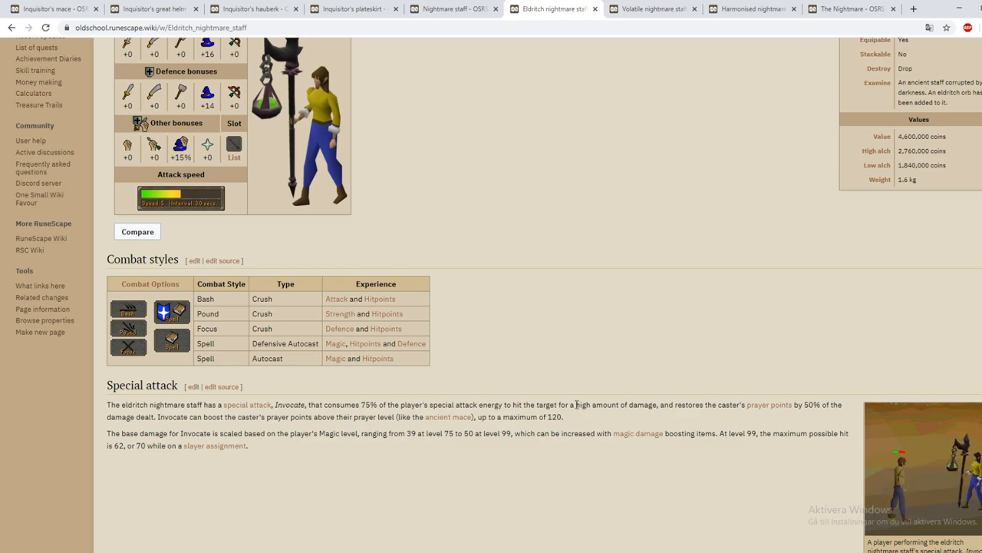
pyautogui.moveTo(775, 395)
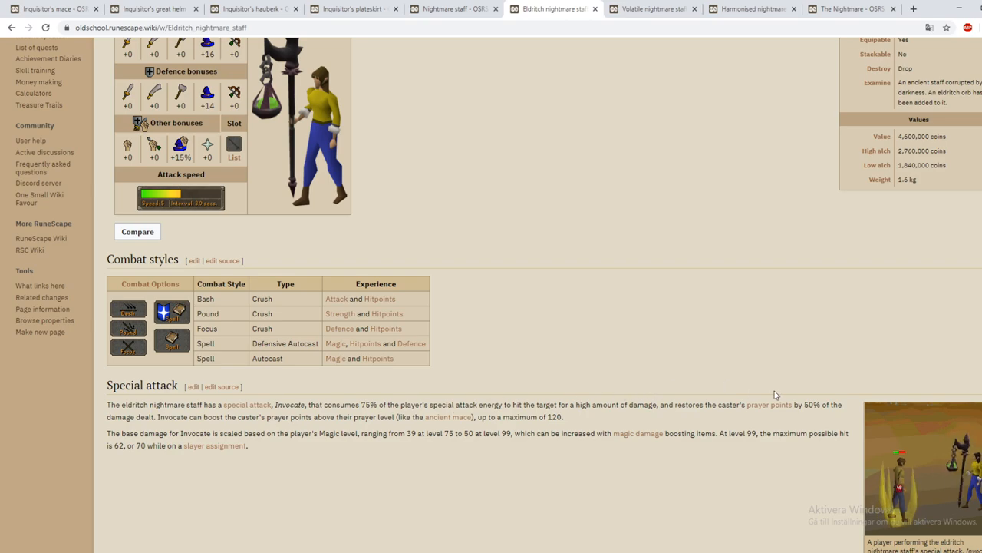
pyautogui.moveTo(485, 386)
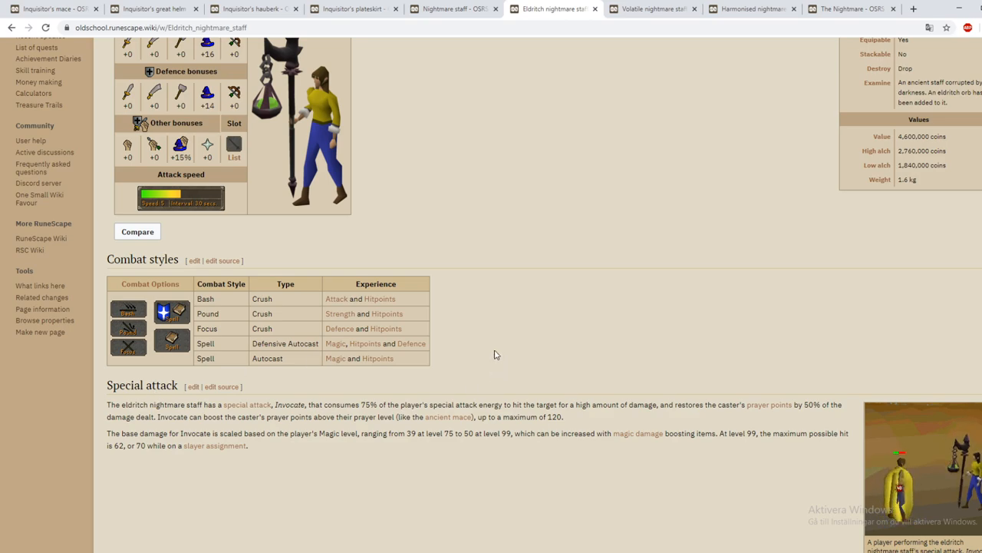
pyautogui.moveTo(182, 384)
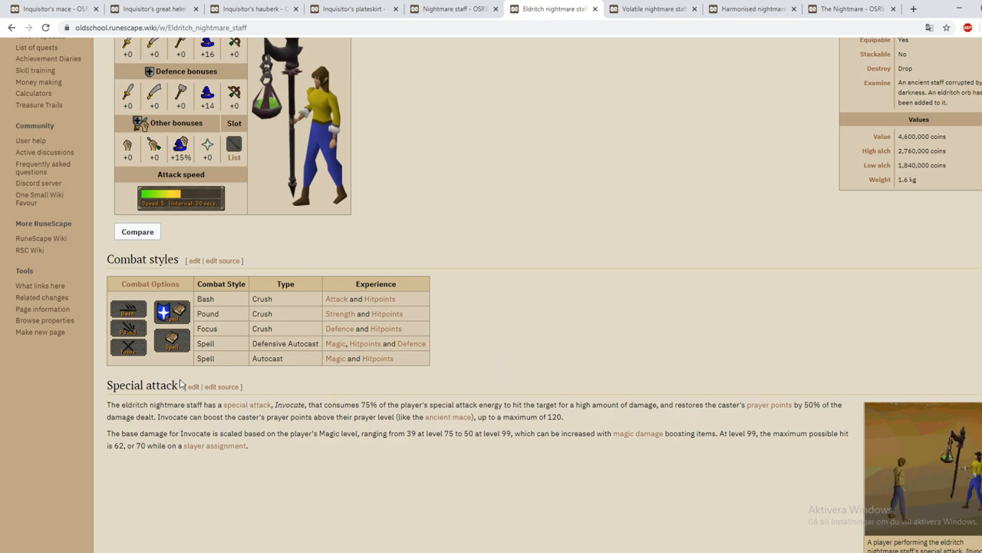
pyautogui.moveTo(652, 8)
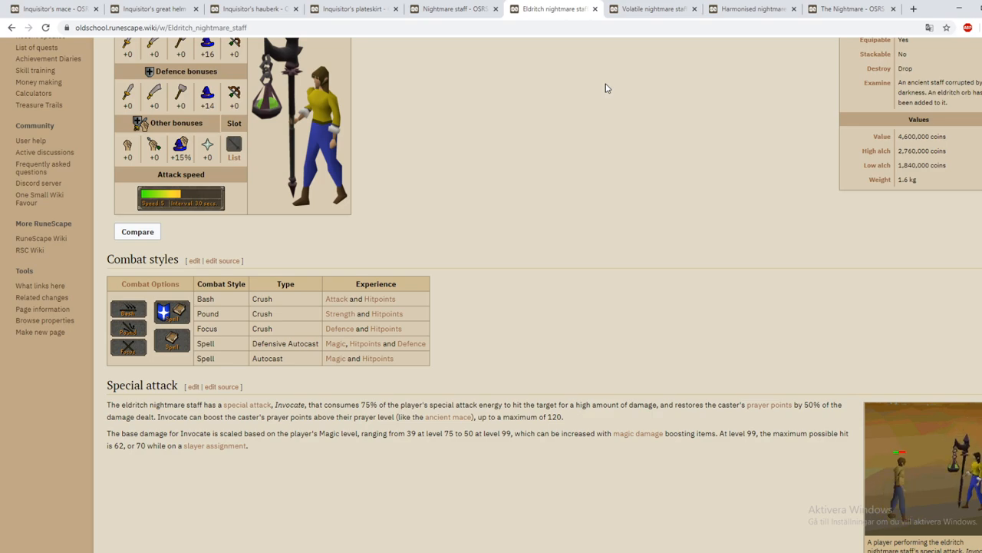
pyautogui.moveTo(650, 9)
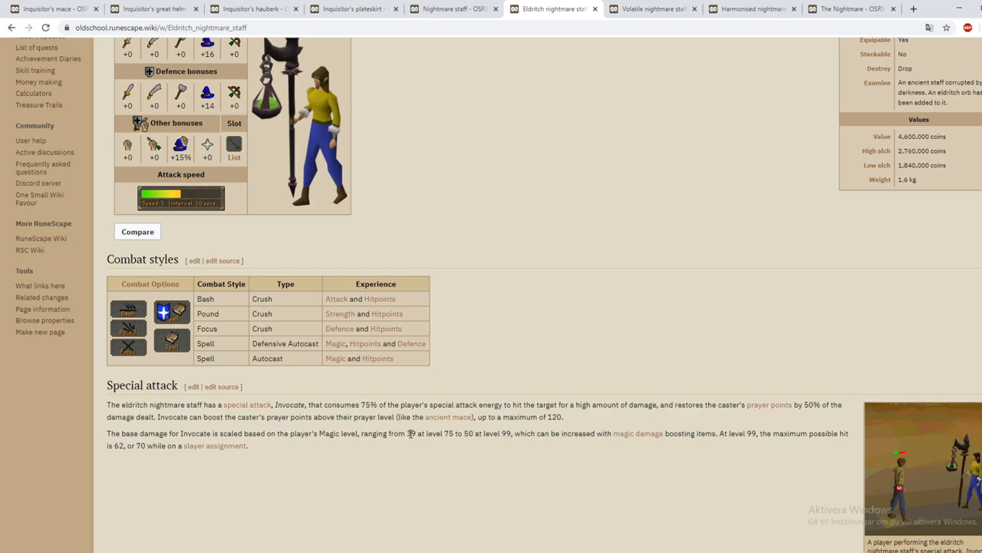
pyautogui.doubleClick(452, 433)
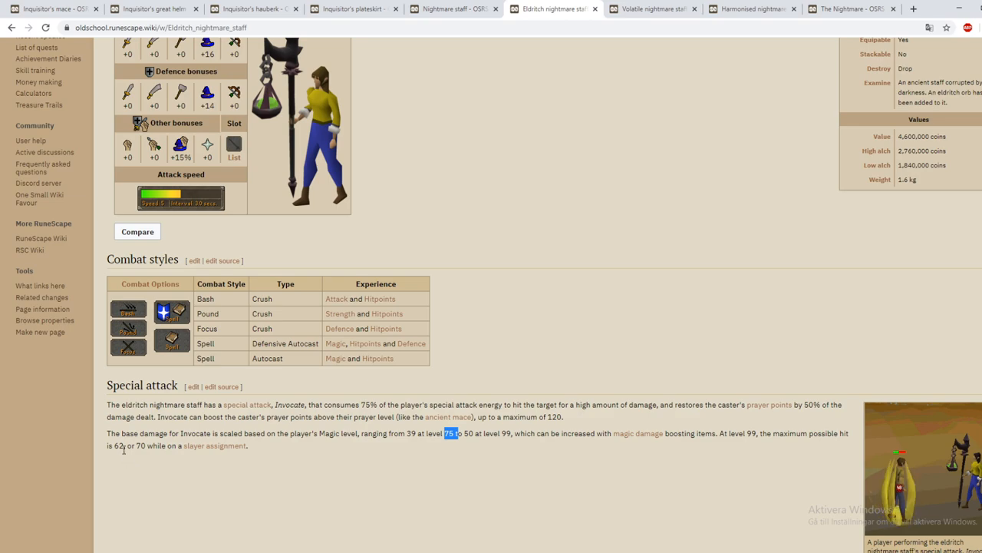
pyautogui.moveTo(452, 433); pyautogui.dragTo(153, 445)
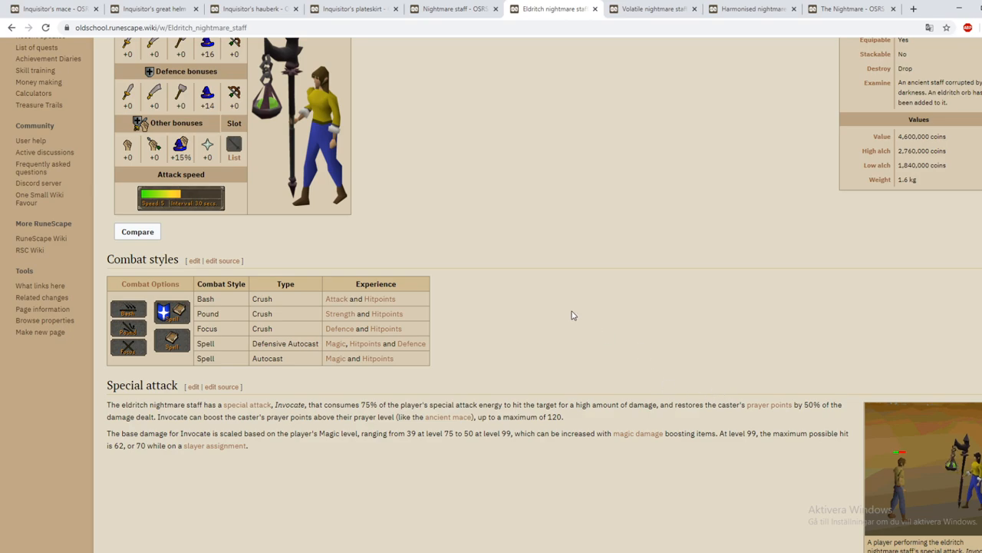
pyautogui.moveTo(564, 290)
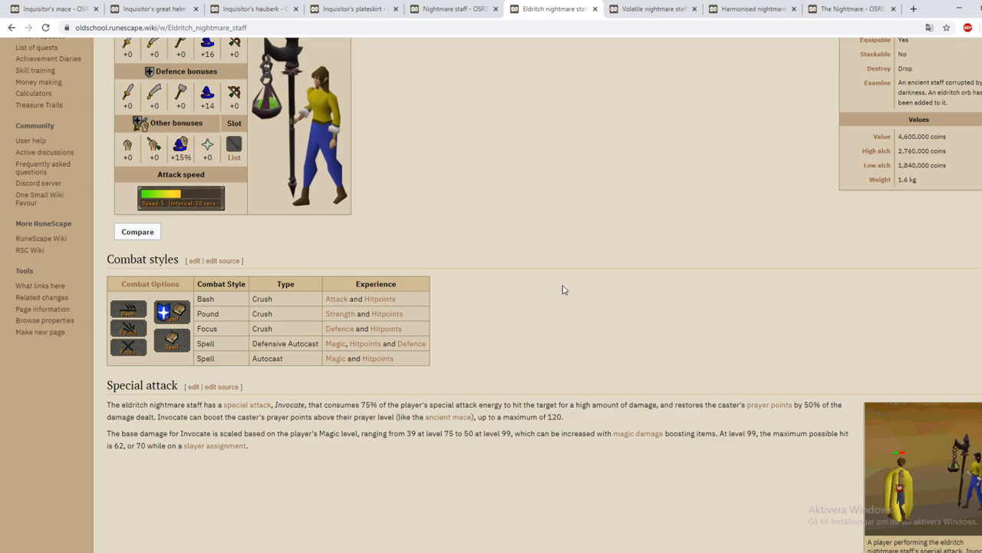
pyautogui.click(652, 8)
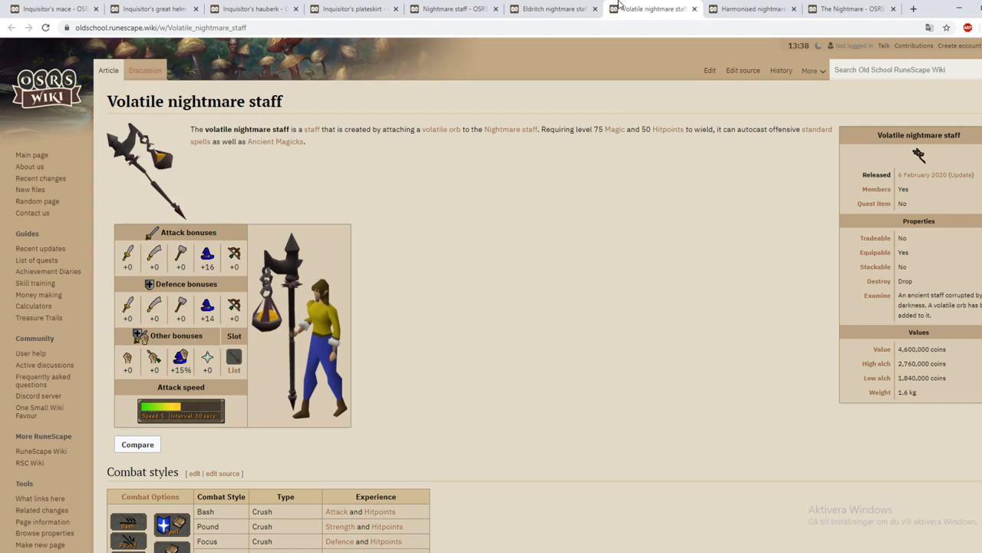
pyautogui.scroll(-3)
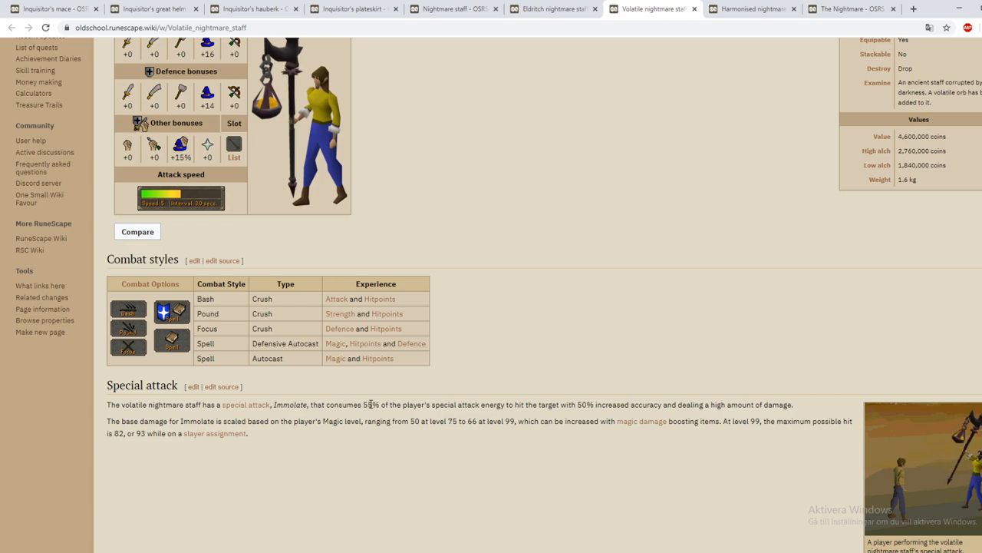
pyautogui.doubleClick(371, 405)
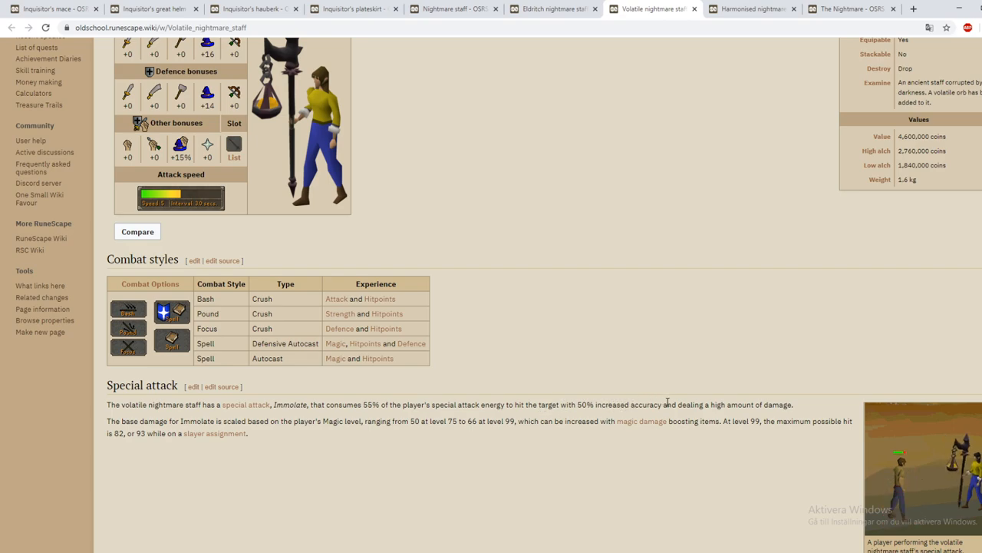
pyautogui.moveTo(843, 436)
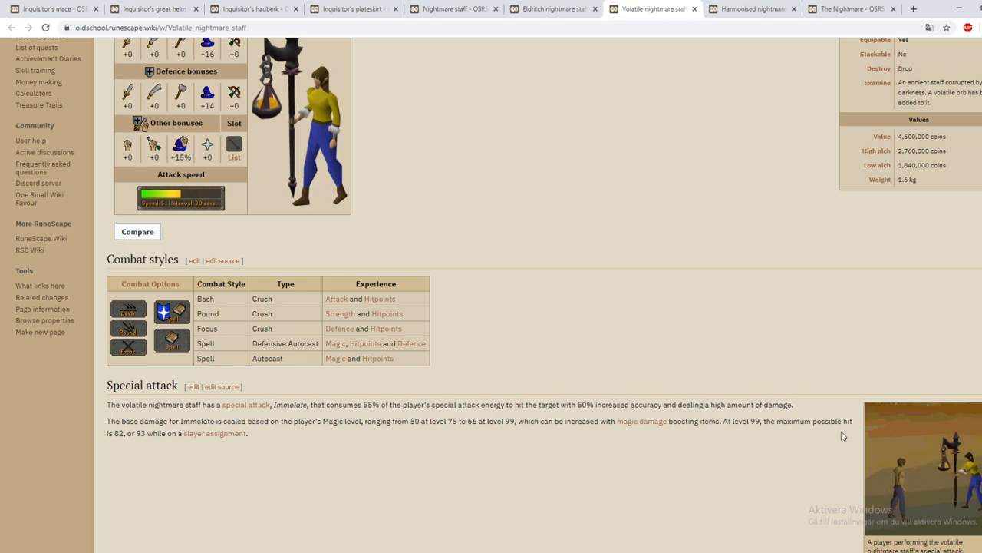
pyautogui.scroll(-3)
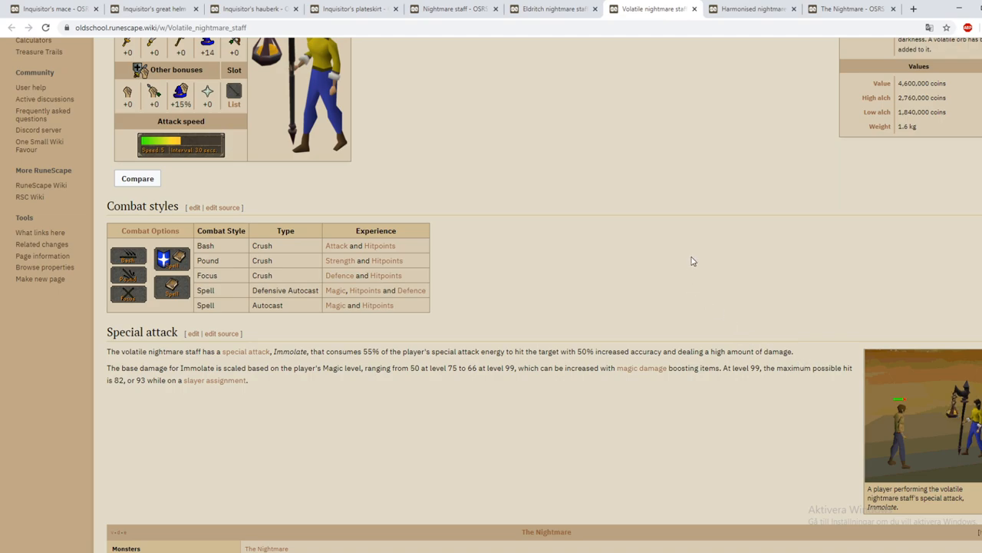
pyautogui.moveTo(688, 266)
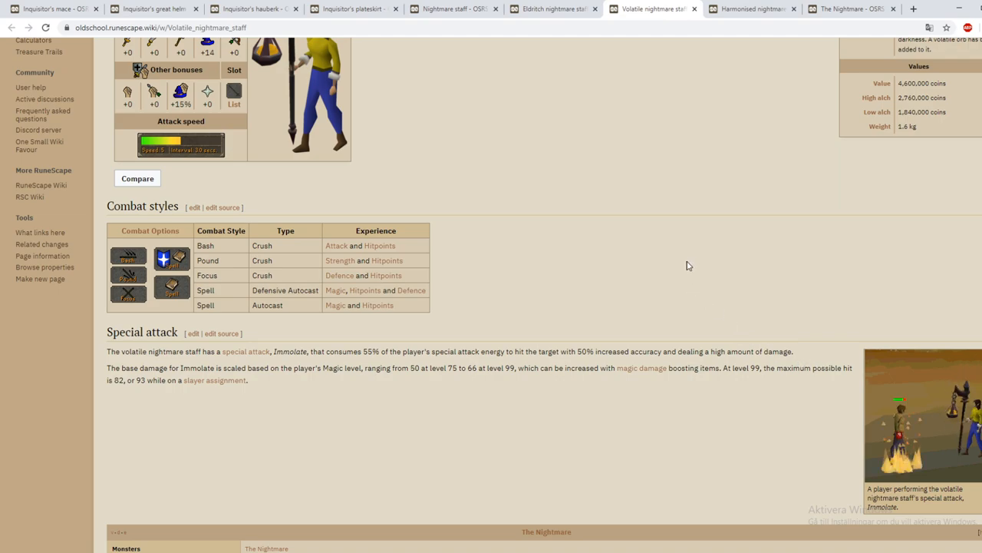
pyautogui.moveTo(123, 371)
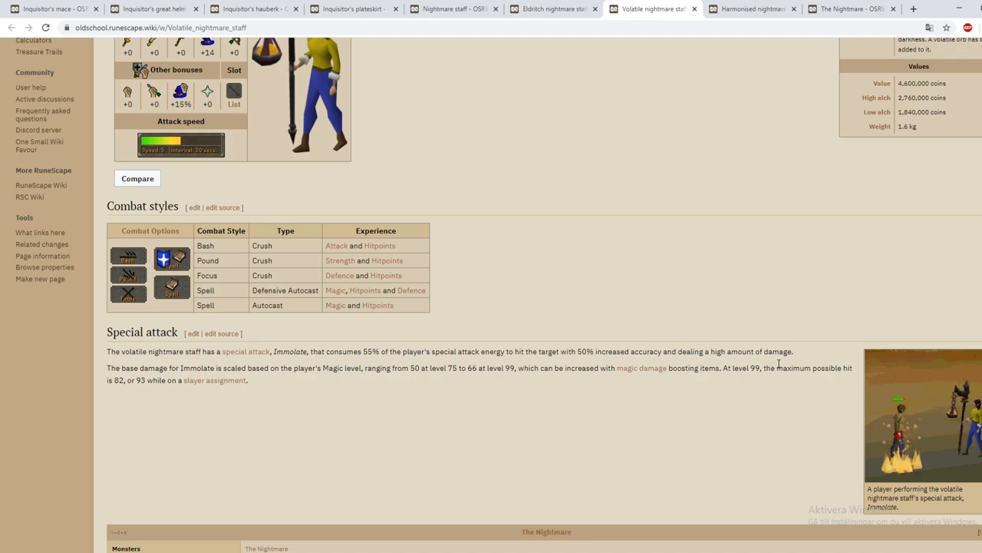
pyautogui.moveTo(108, 380); pyautogui.dragTo(129, 380)
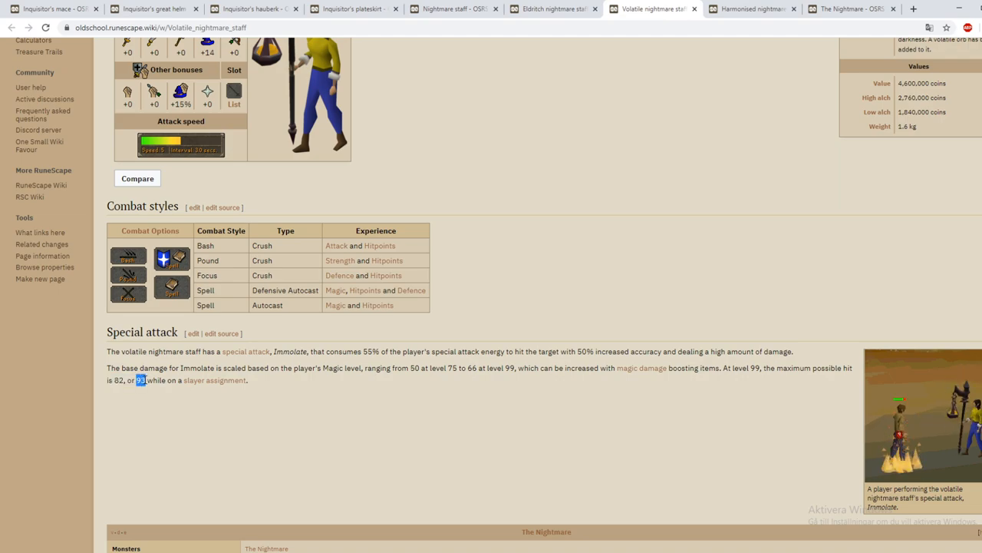
pyautogui.scroll(3)
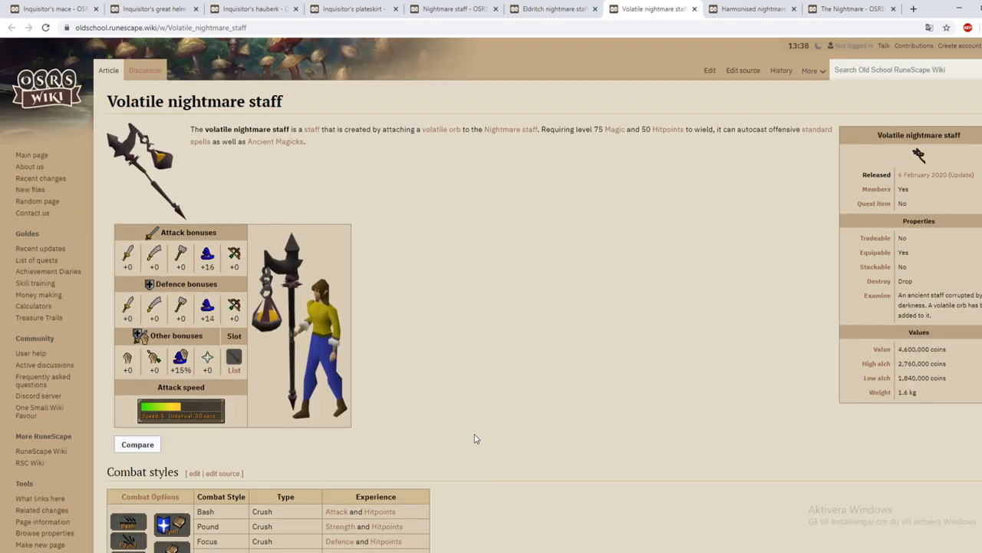
pyautogui.scroll(-3)
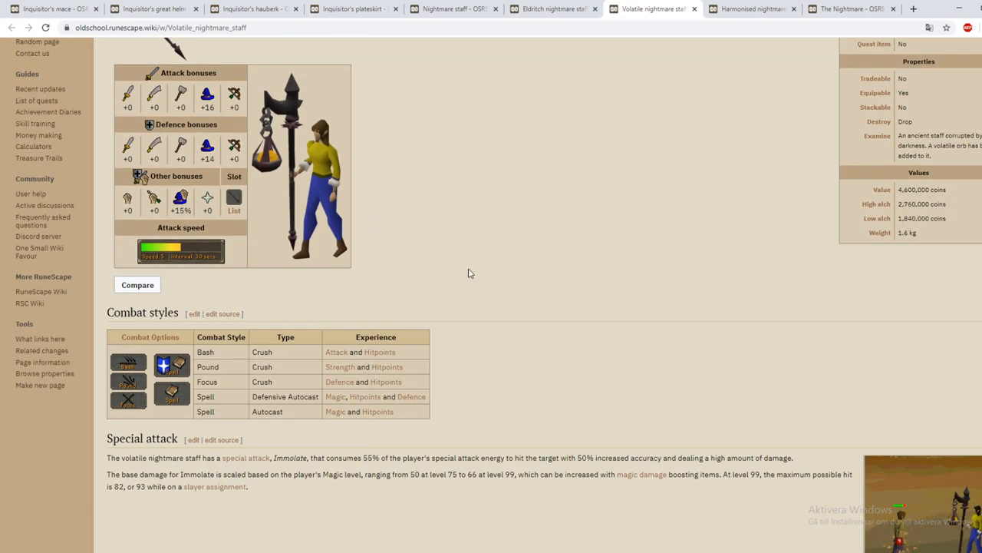
pyautogui.scroll(-3)
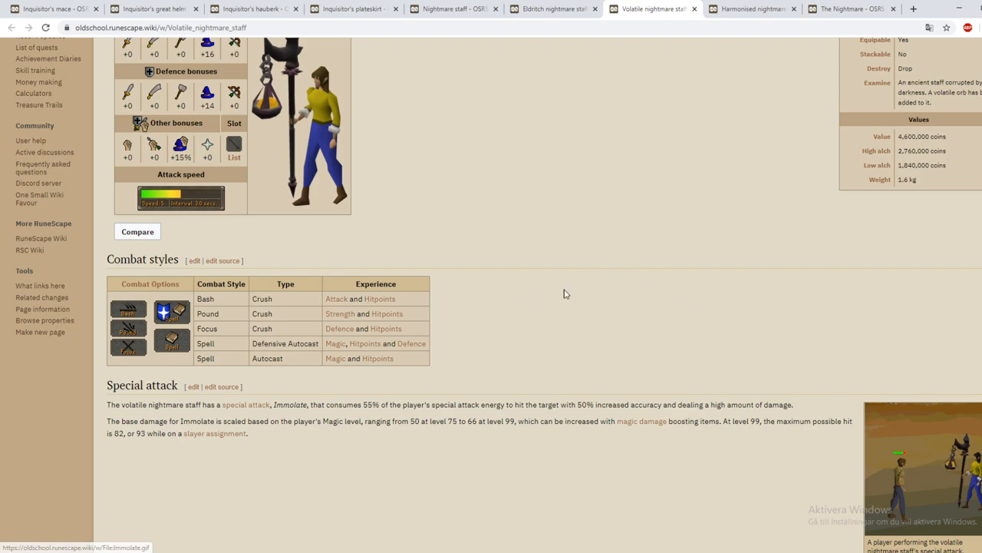
pyautogui.click(553, 8)
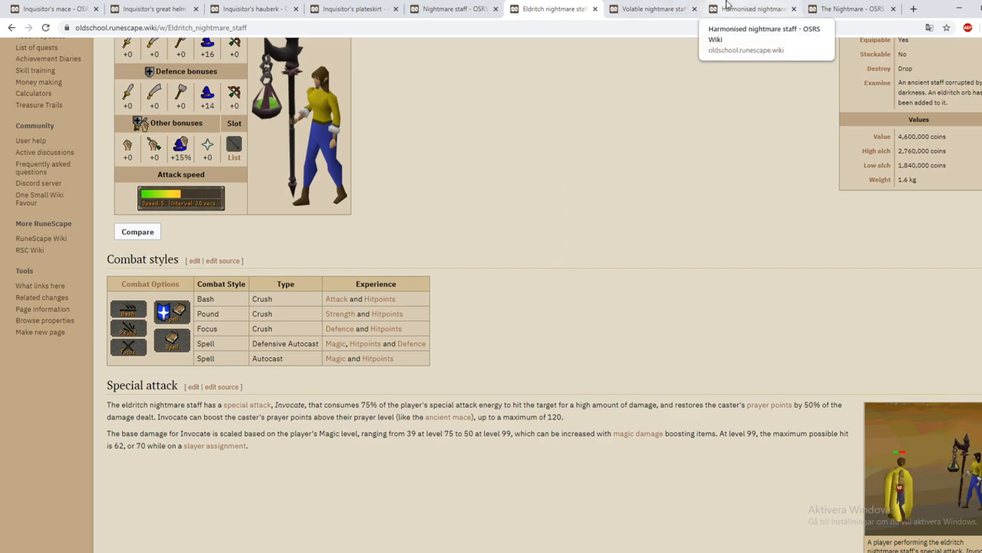
# - Review the Harmonised nightmare staff article's stats, combat styles and Nightmare drops
pyautogui.click(752, 9)
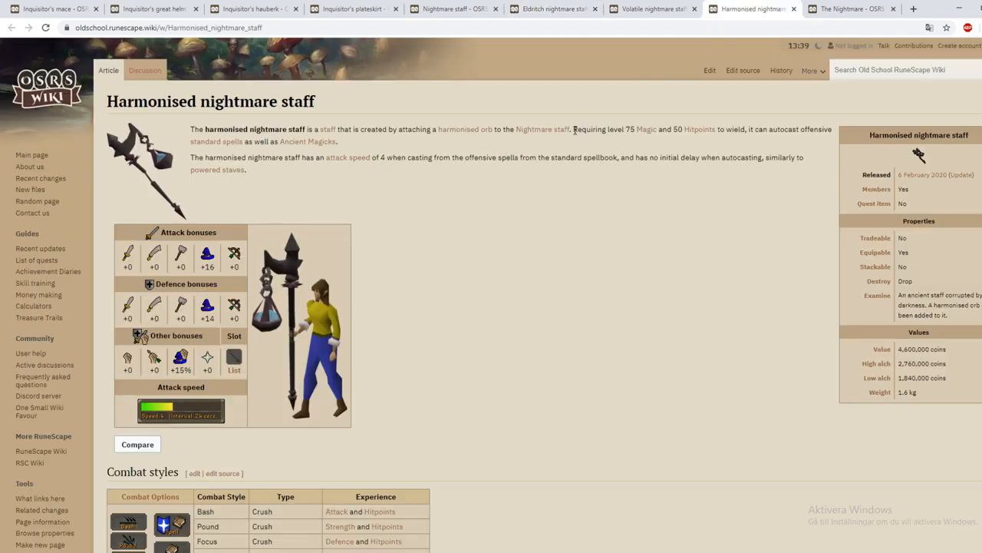
pyautogui.moveTo(611, 238)
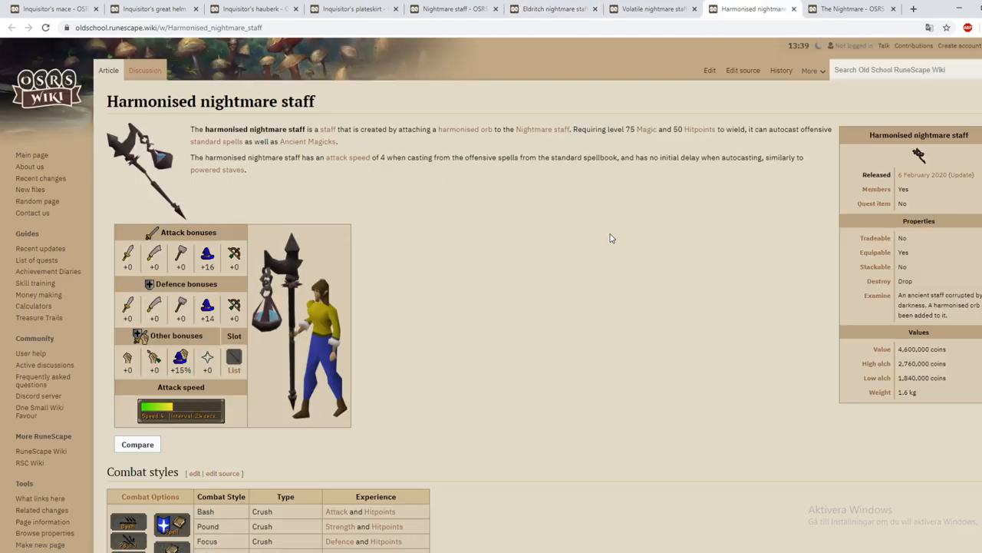
pyautogui.scroll(-3)
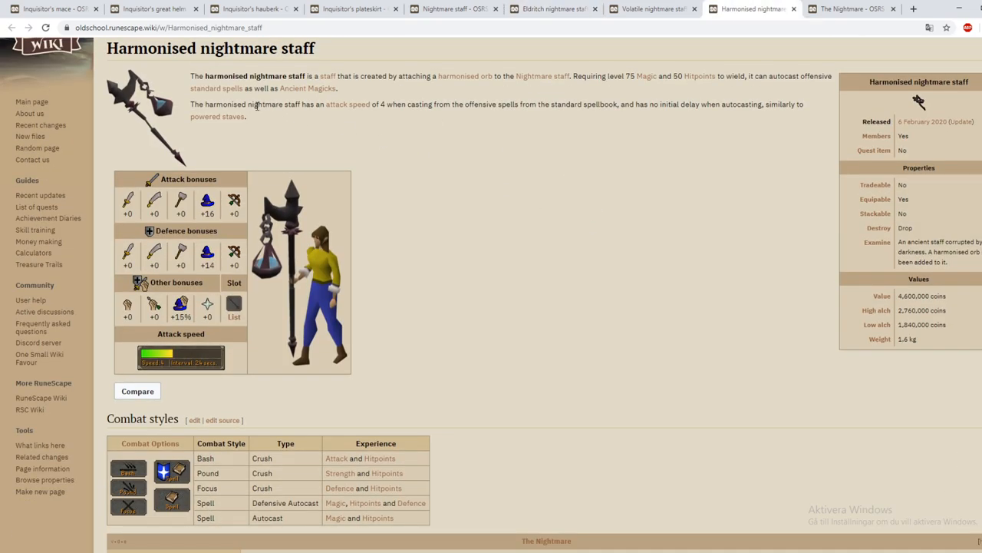
pyautogui.scroll(-3)
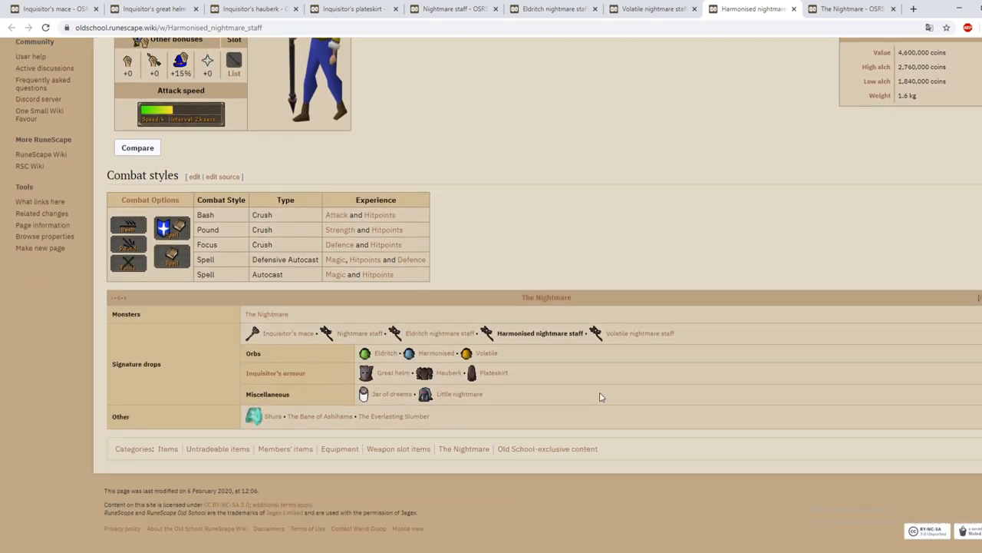
pyautogui.moveTo(308, 193)
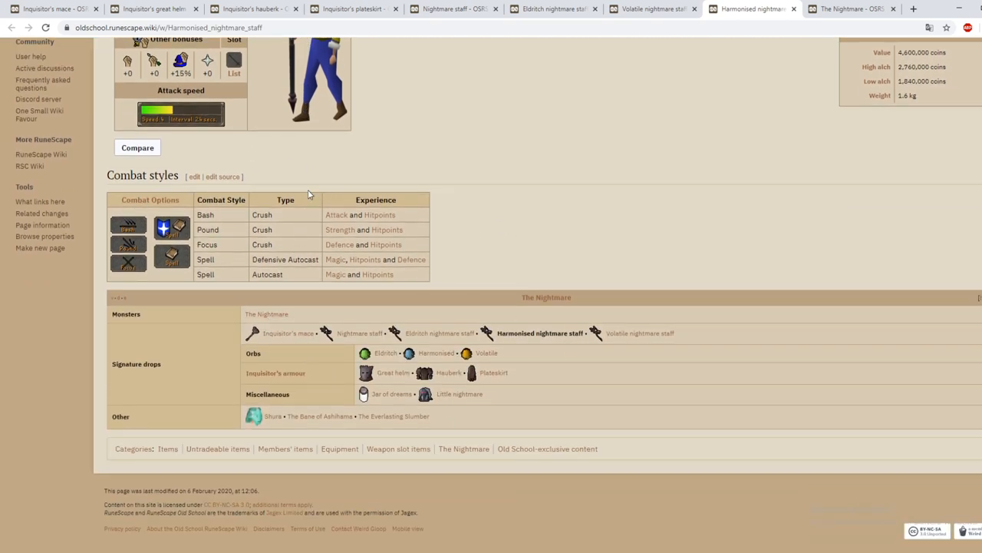
pyautogui.moveTo(218, 415)
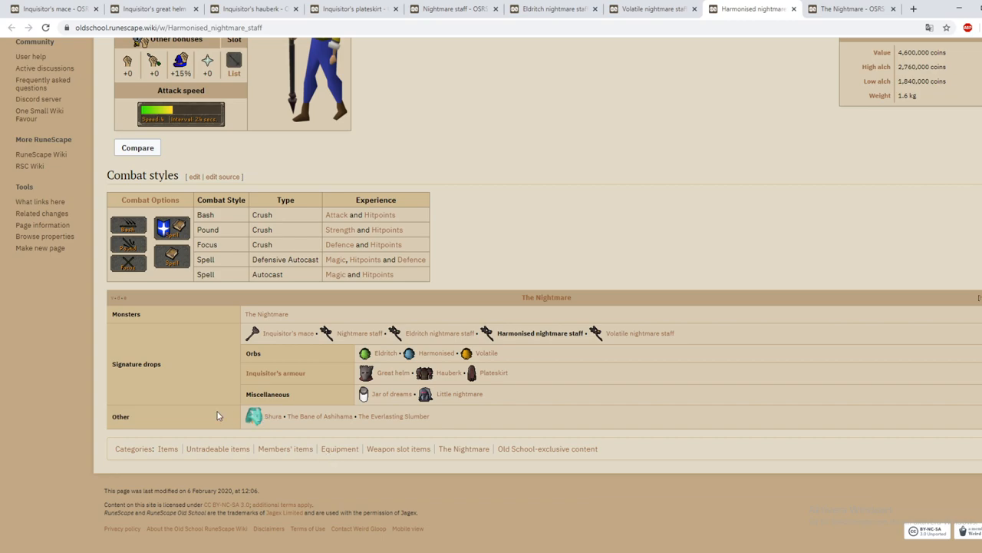
pyautogui.scroll(3)
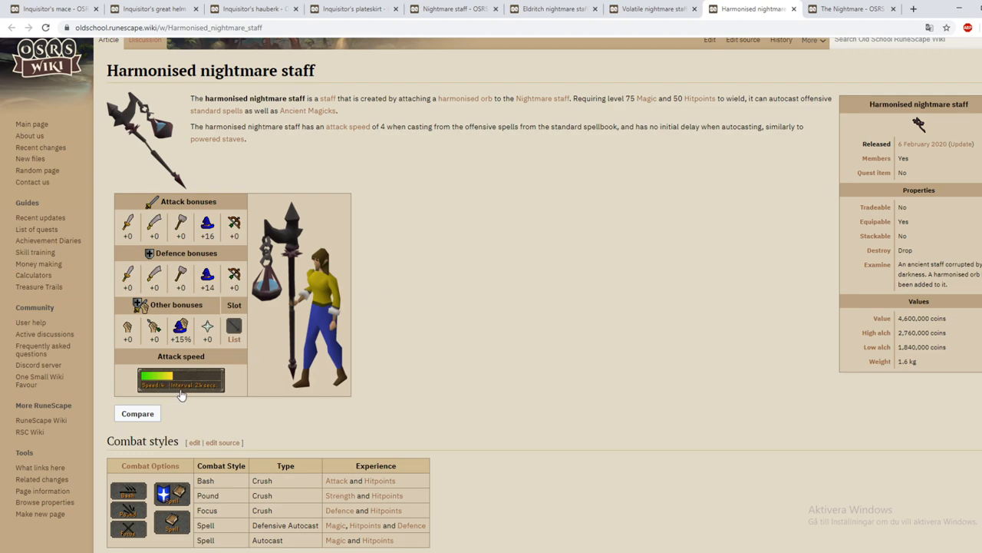
pyautogui.moveTo(198, 393)
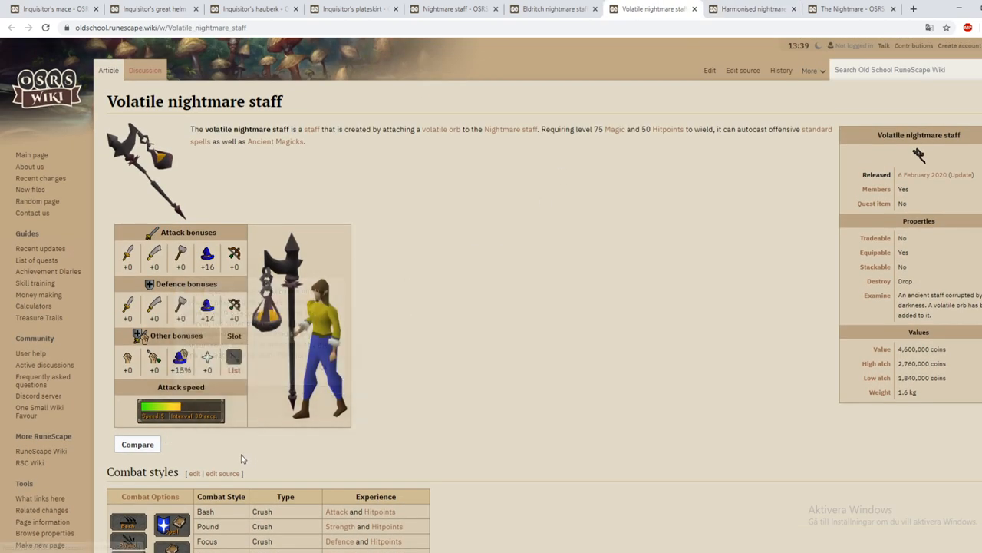
# - Compare the Eldritch, Volatile and Harmonised staff articles, ending on Harmonised
pyautogui.click(553, 9)
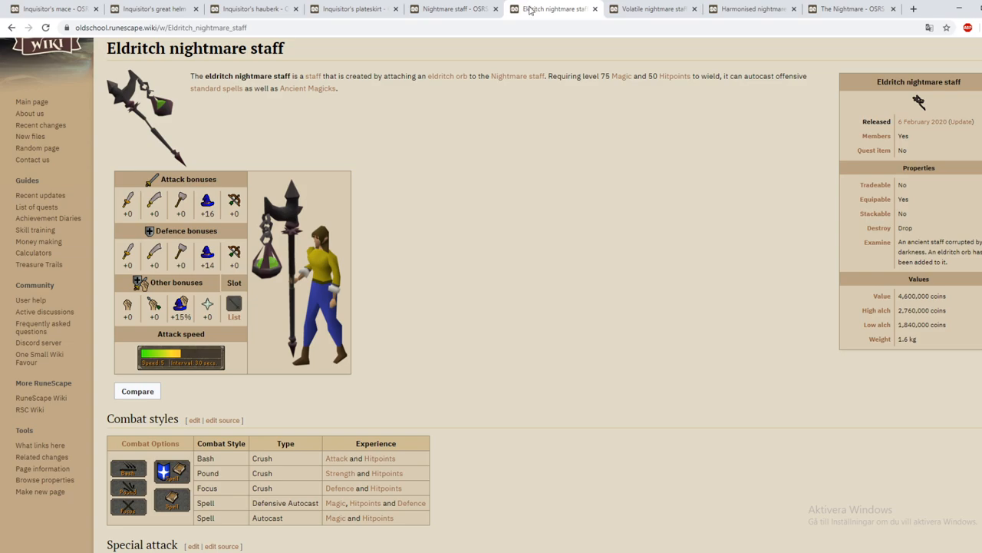
pyautogui.click(752, 8)
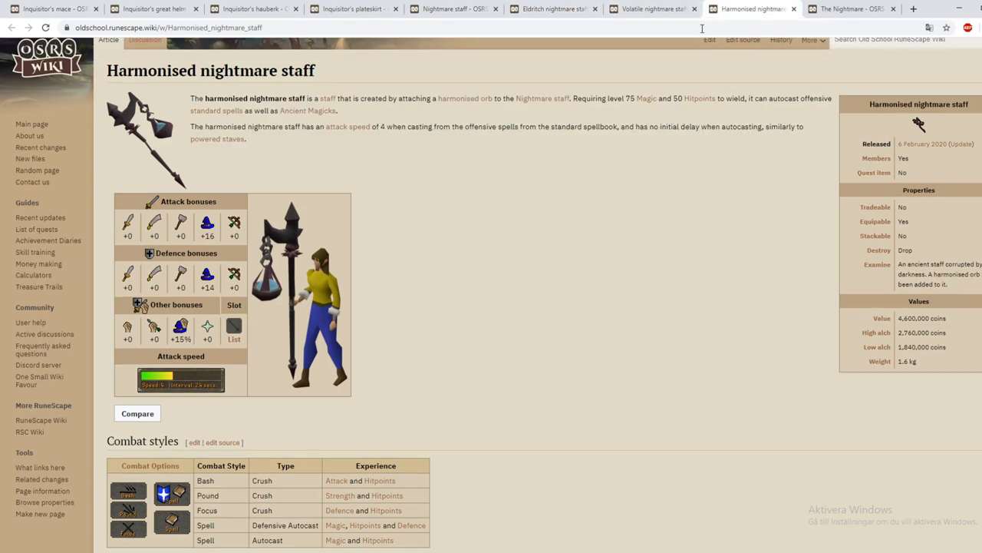
pyautogui.moveTo(405, 360)
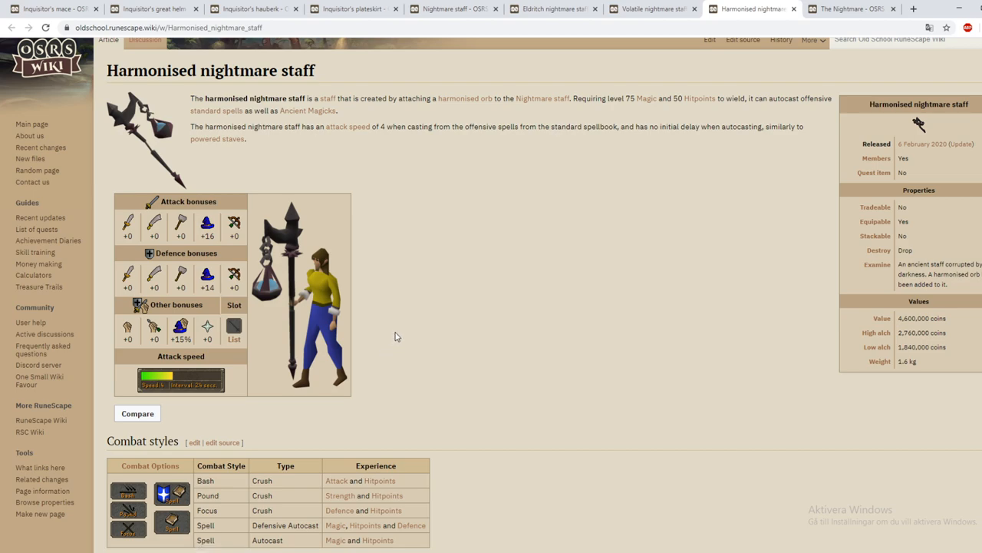
pyautogui.moveTo(413, 336)
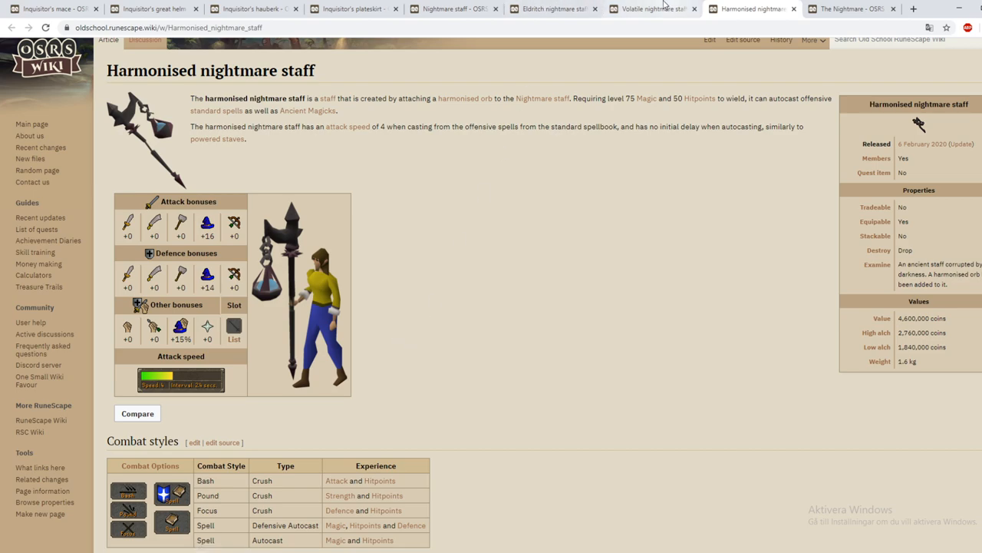
pyautogui.click(648, 8)
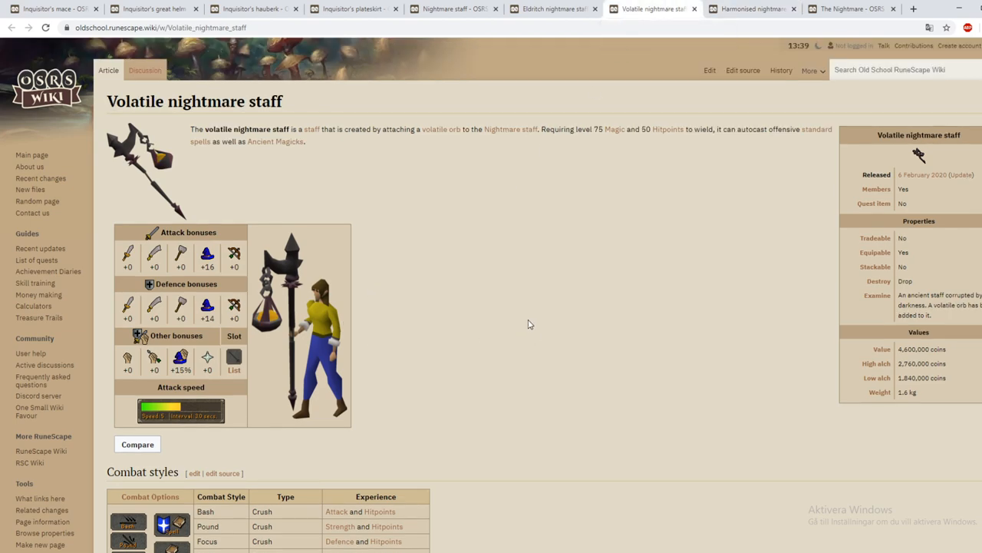
pyautogui.moveTo(762, 38)
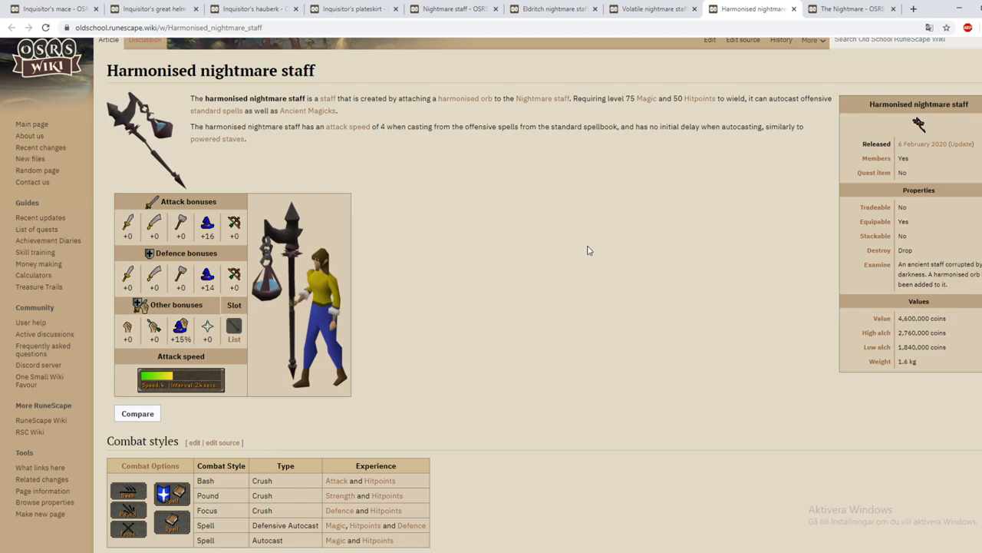
pyautogui.moveTo(598, 239)
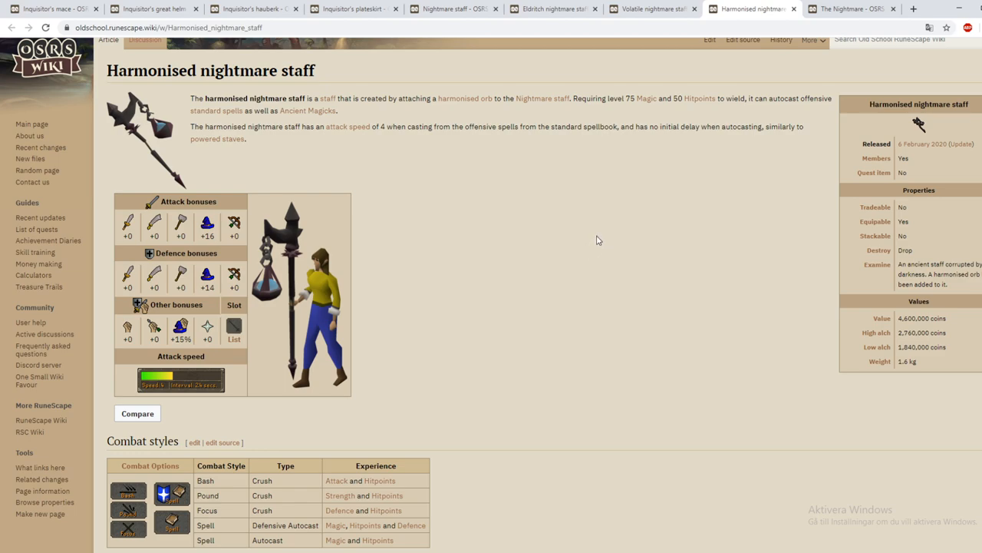
pyautogui.moveTo(603, 231)
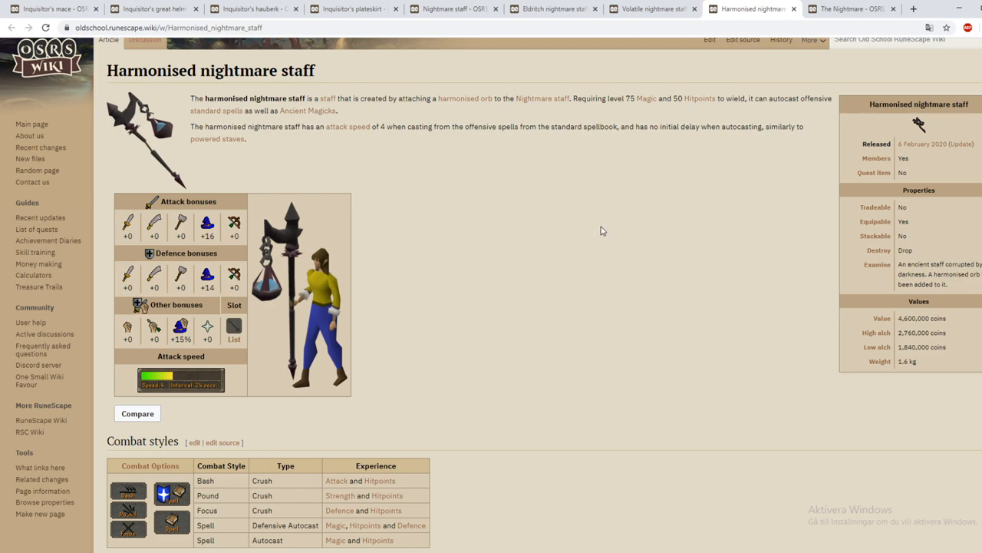
pyautogui.moveTo(606, 211)
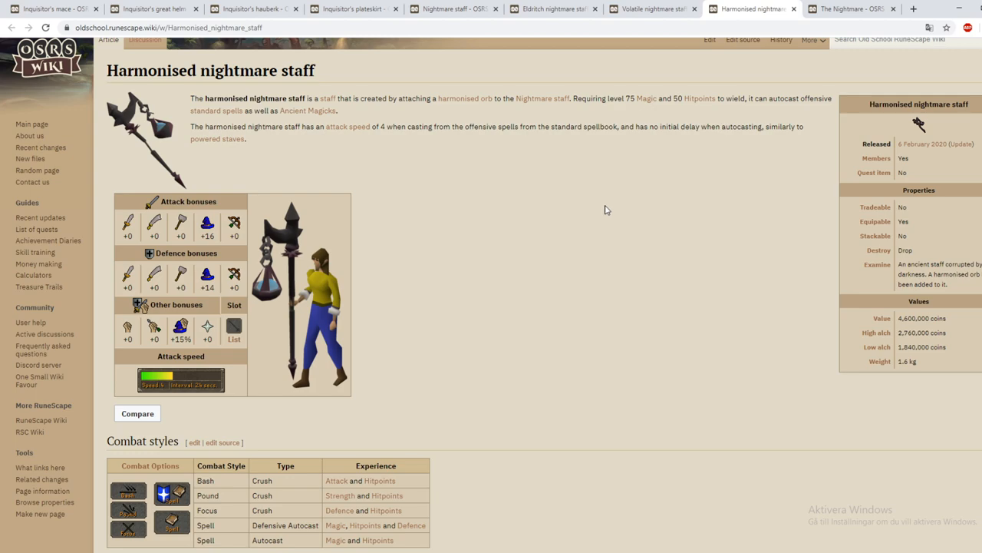
pyautogui.click(649, 8)
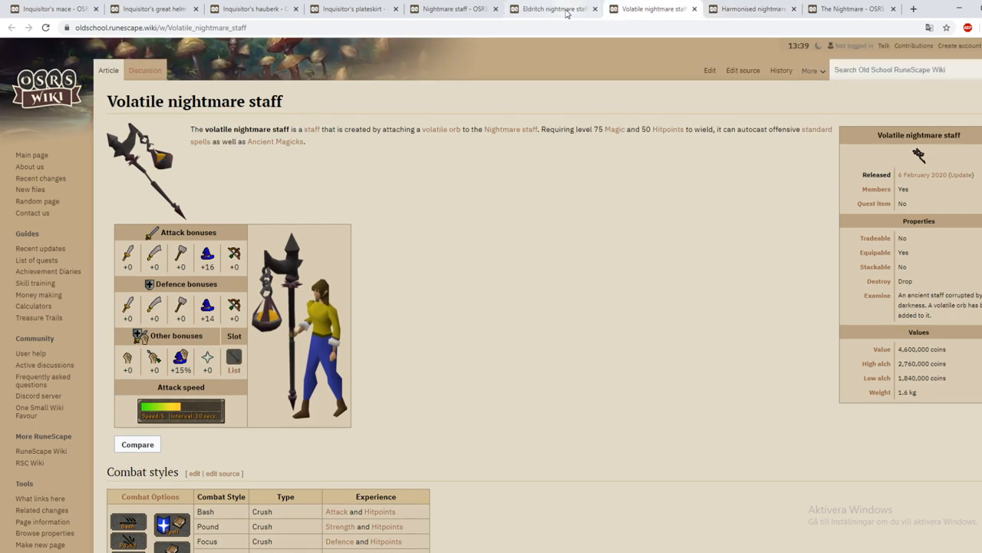
pyautogui.click(751, 9)
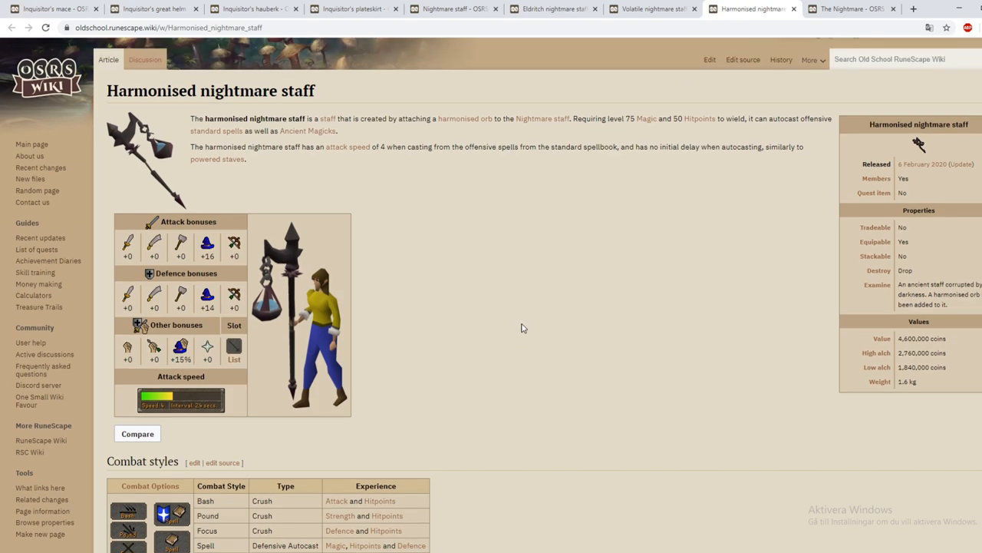
pyautogui.scroll(-3)
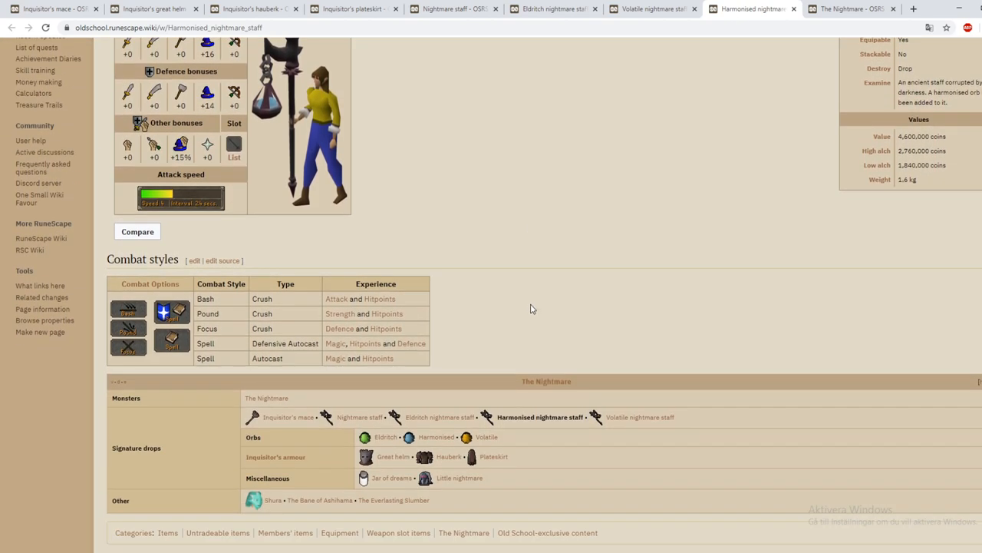
pyautogui.scroll(3)
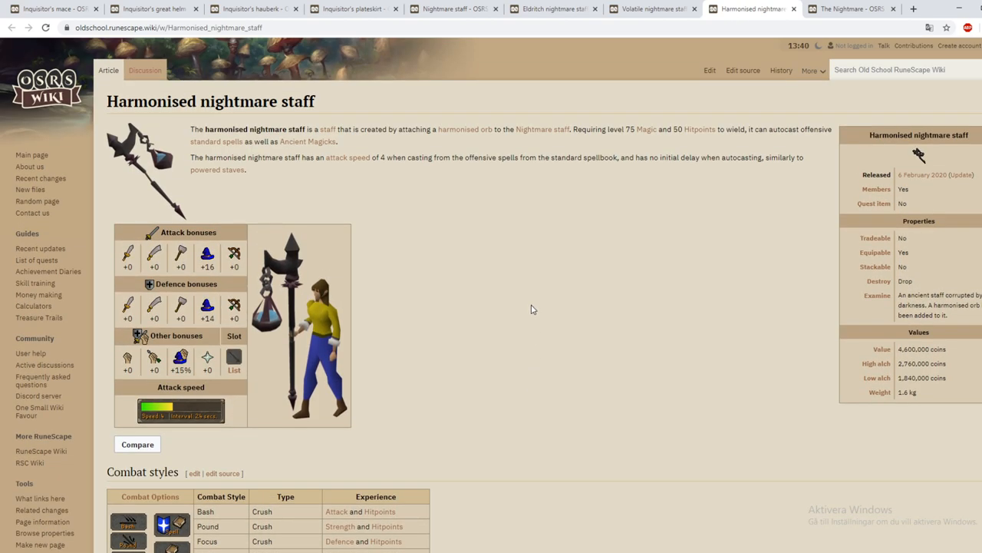
pyautogui.moveTo(453, 8)
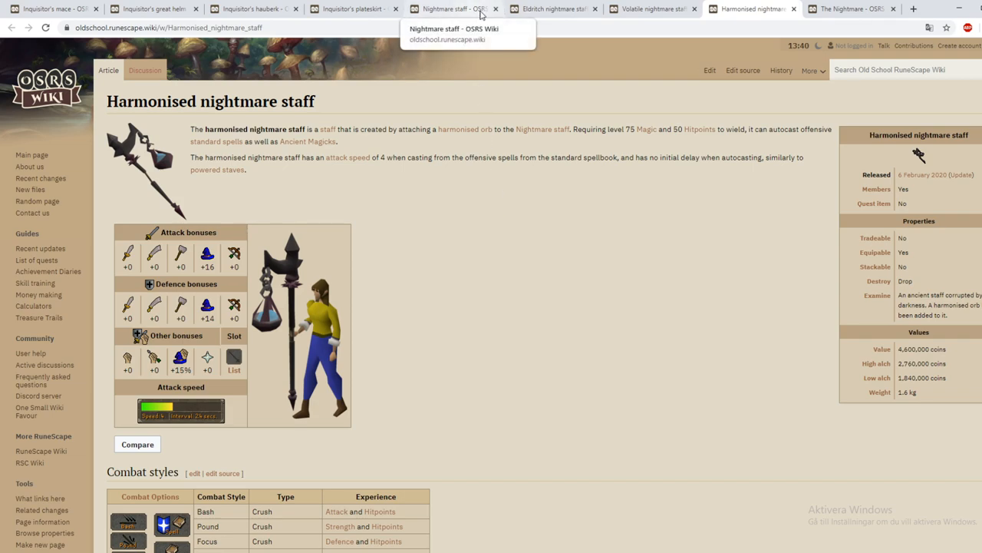
pyautogui.moveTo(452, 8)
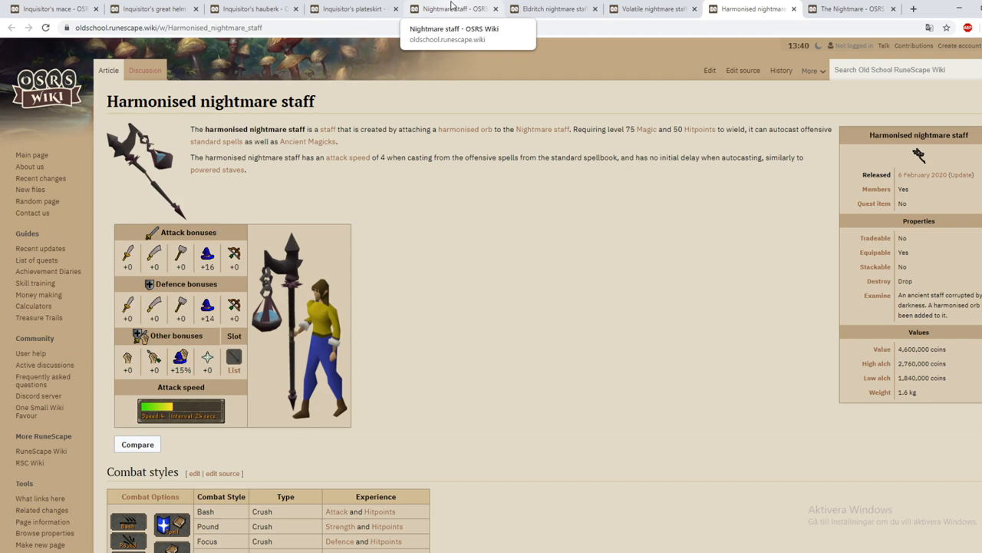
pyautogui.moveTo(452, 17)
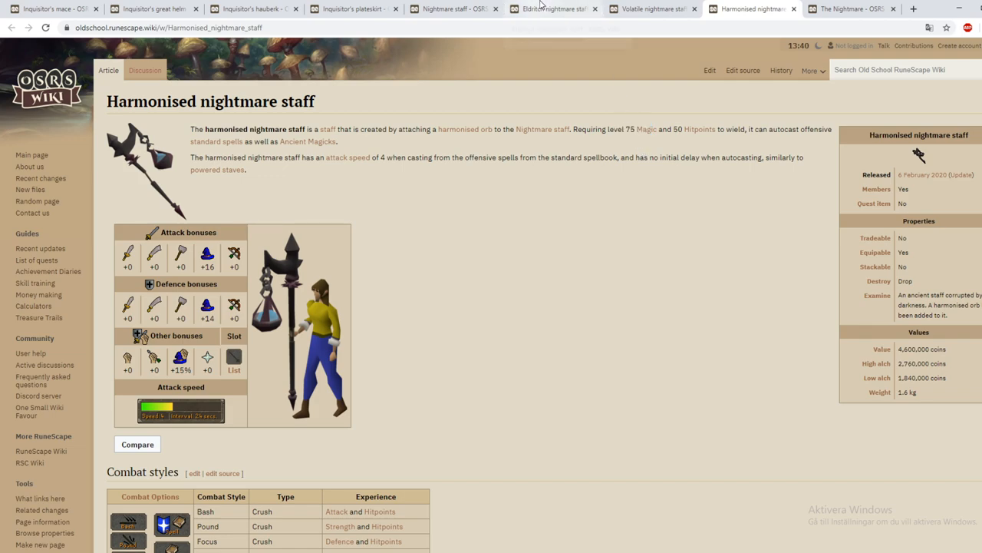
pyautogui.moveTo(246, 241)
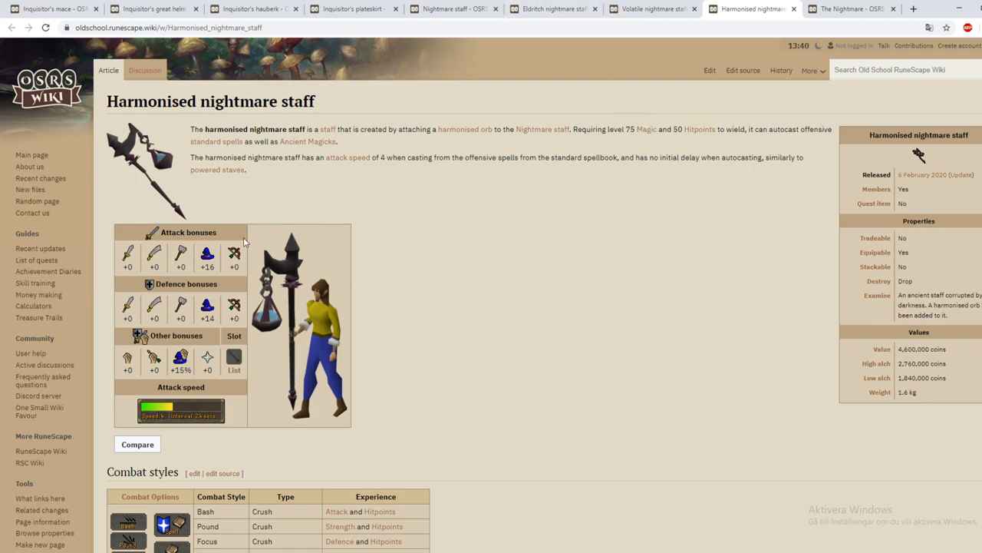
# - Glance at the plateskirt article, then scroll through the Inquisitor's mace stats and attack speed
pyautogui.click(353, 9)
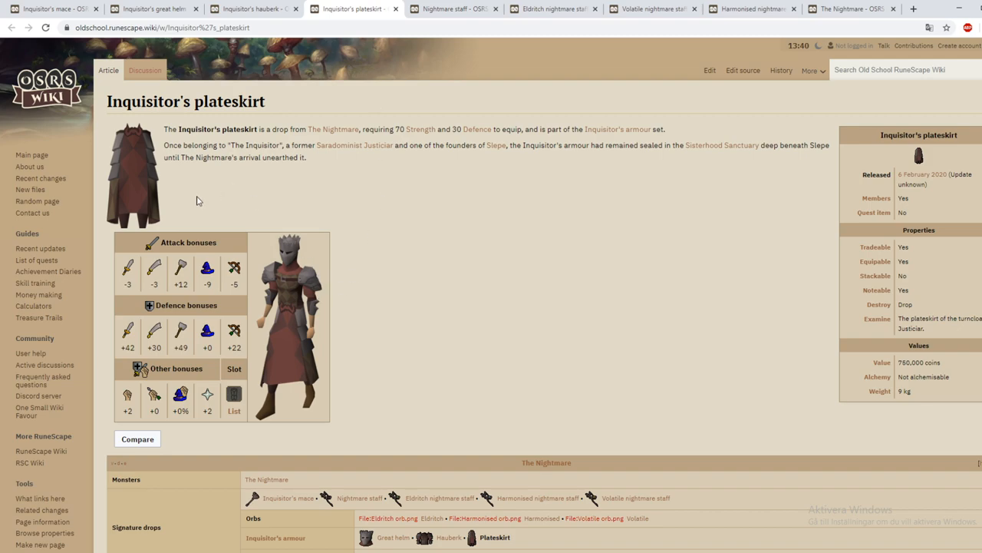
pyautogui.click(50, 8)
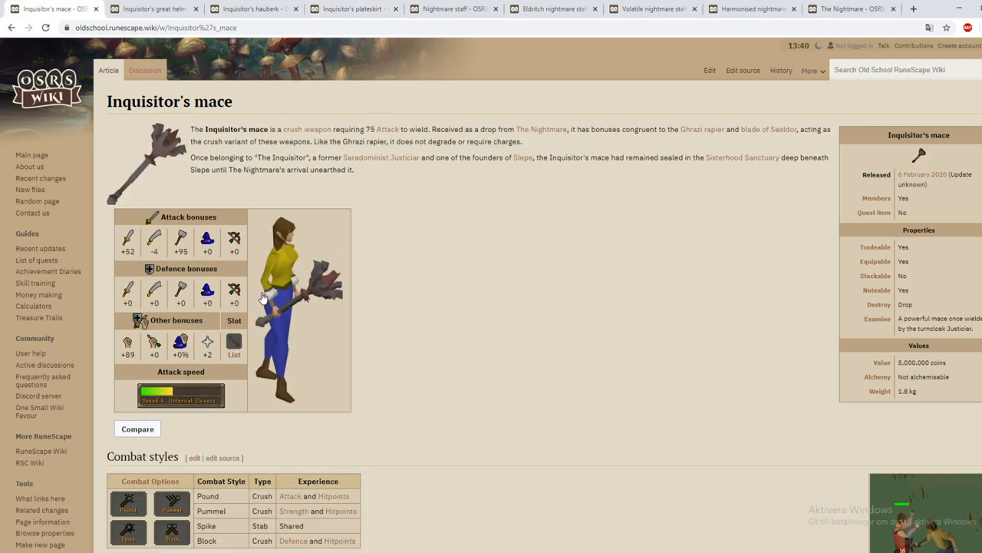
pyautogui.scroll(-3)
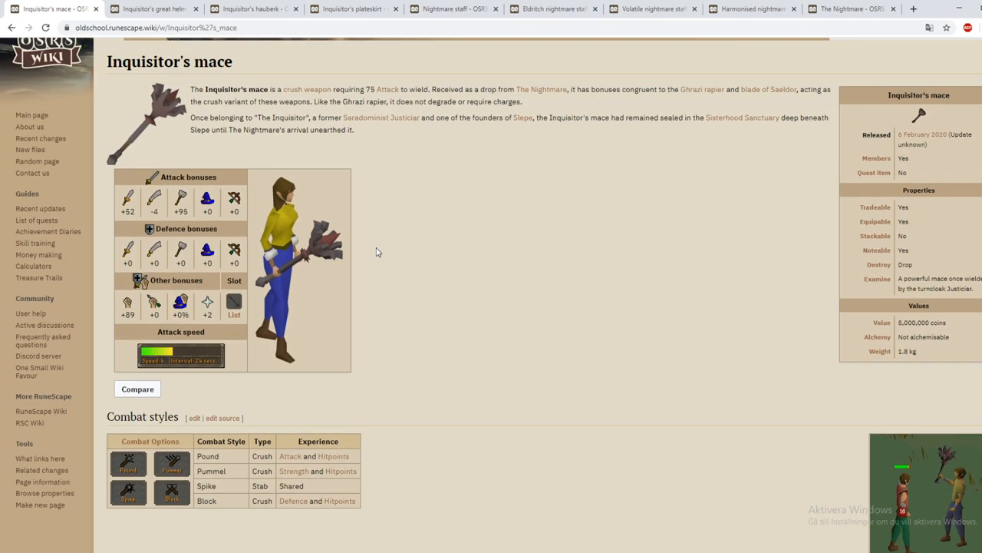
pyautogui.scroll(-3)
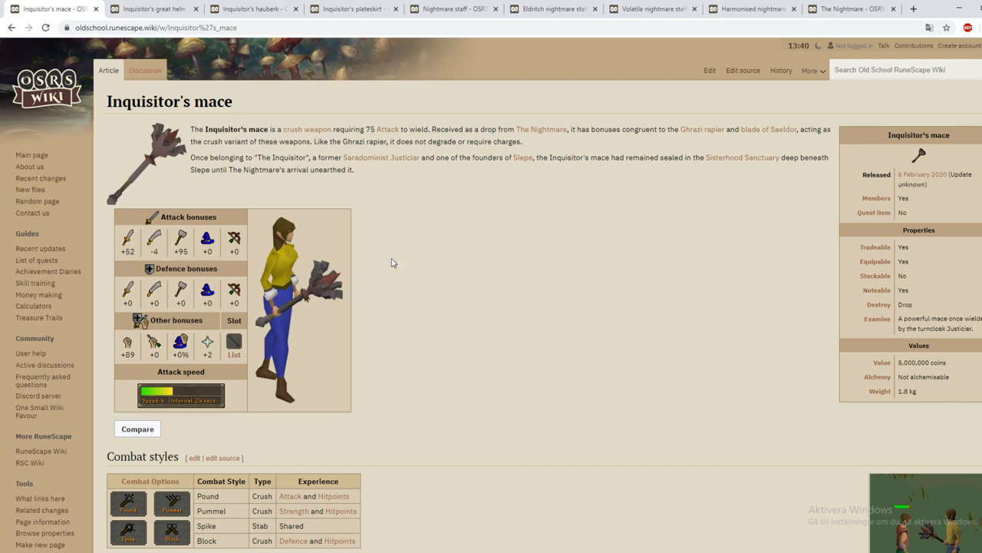
pyautogui.moveTo(530, 251)
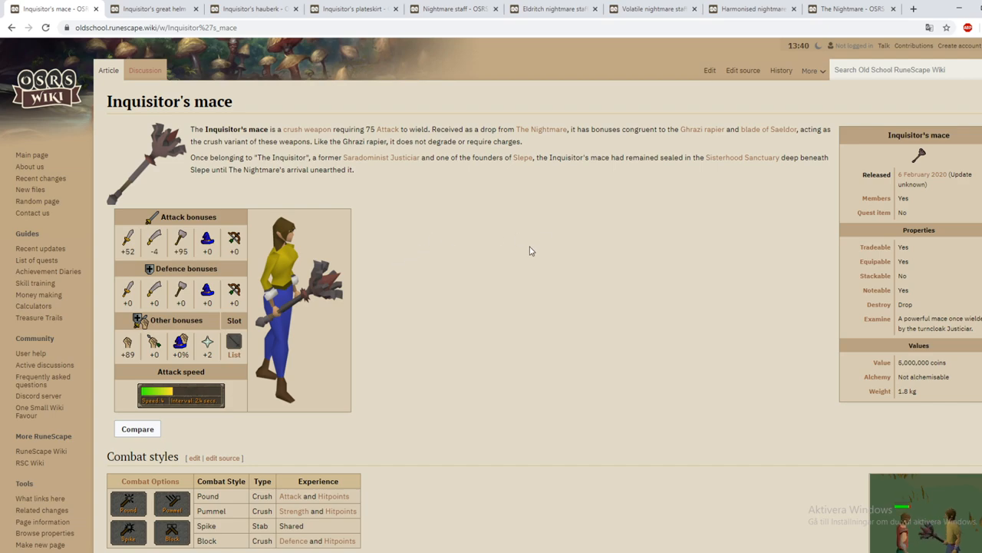
pyautogui.scroll(-3)
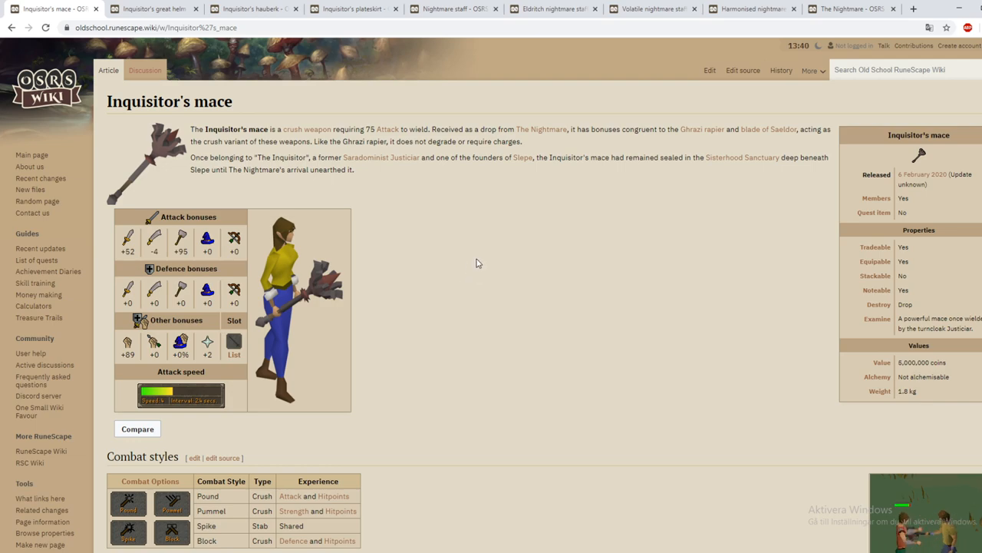
pyautogui.moveTo(480, 262)
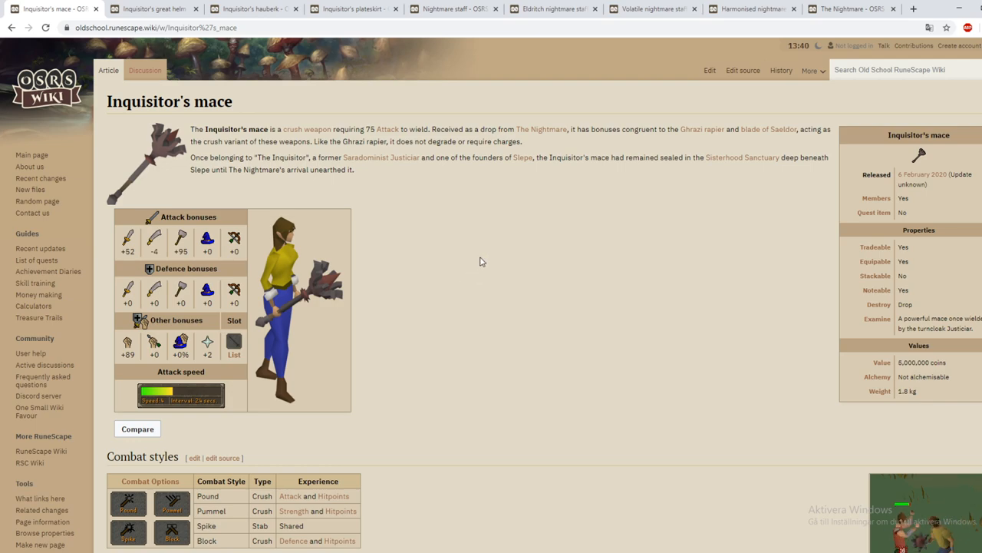
pyautogui.moveTo(470, 284)
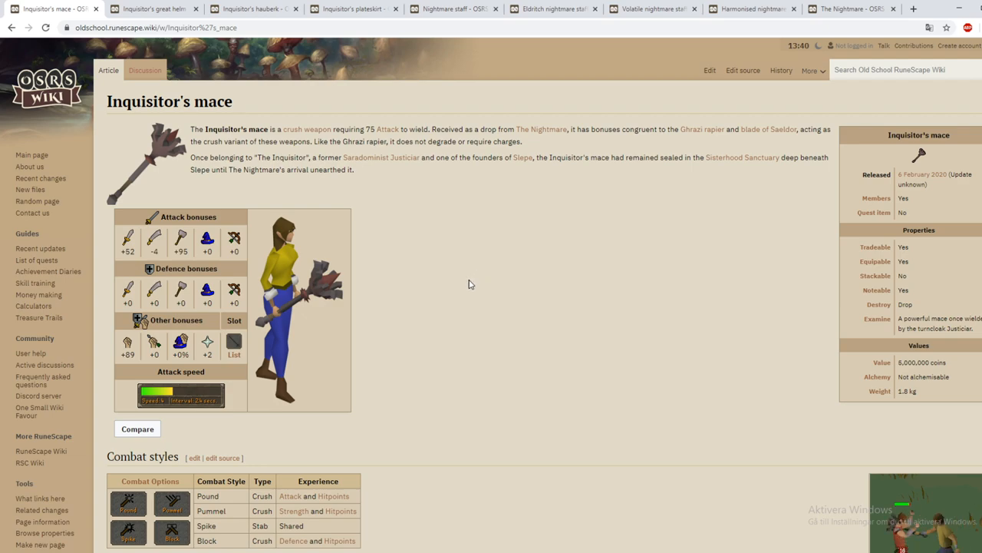
pyautogui.moveTo(475, 282)
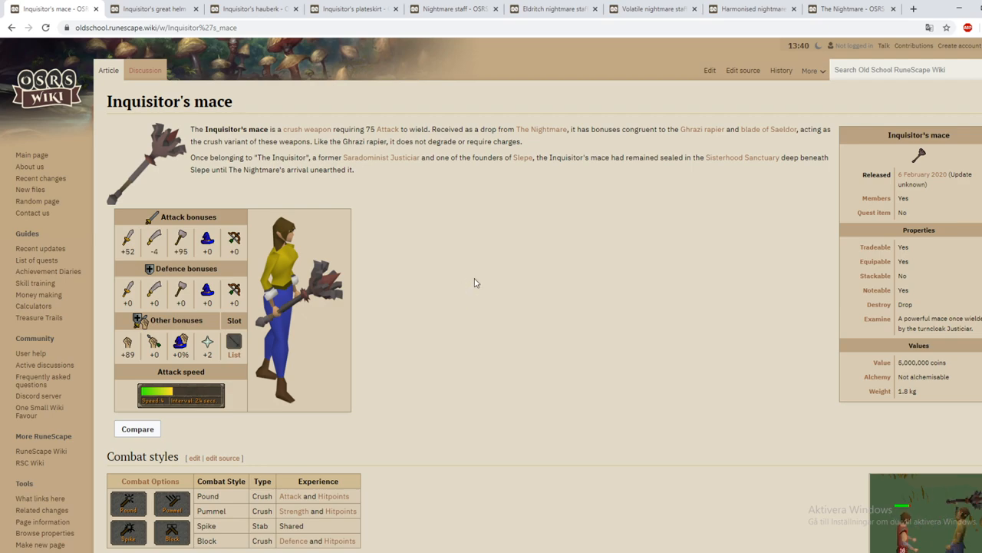
pyautogui.moveTo(564, 193)
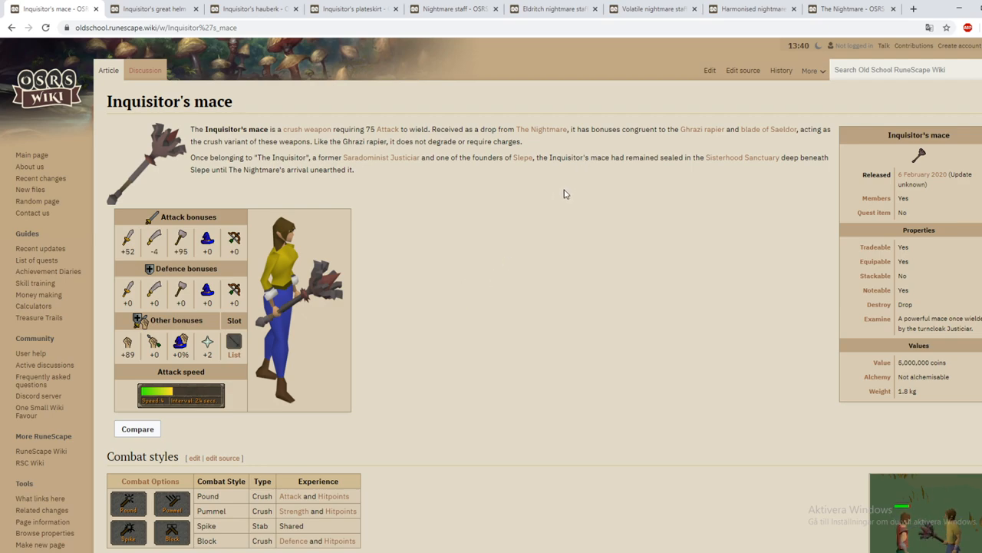